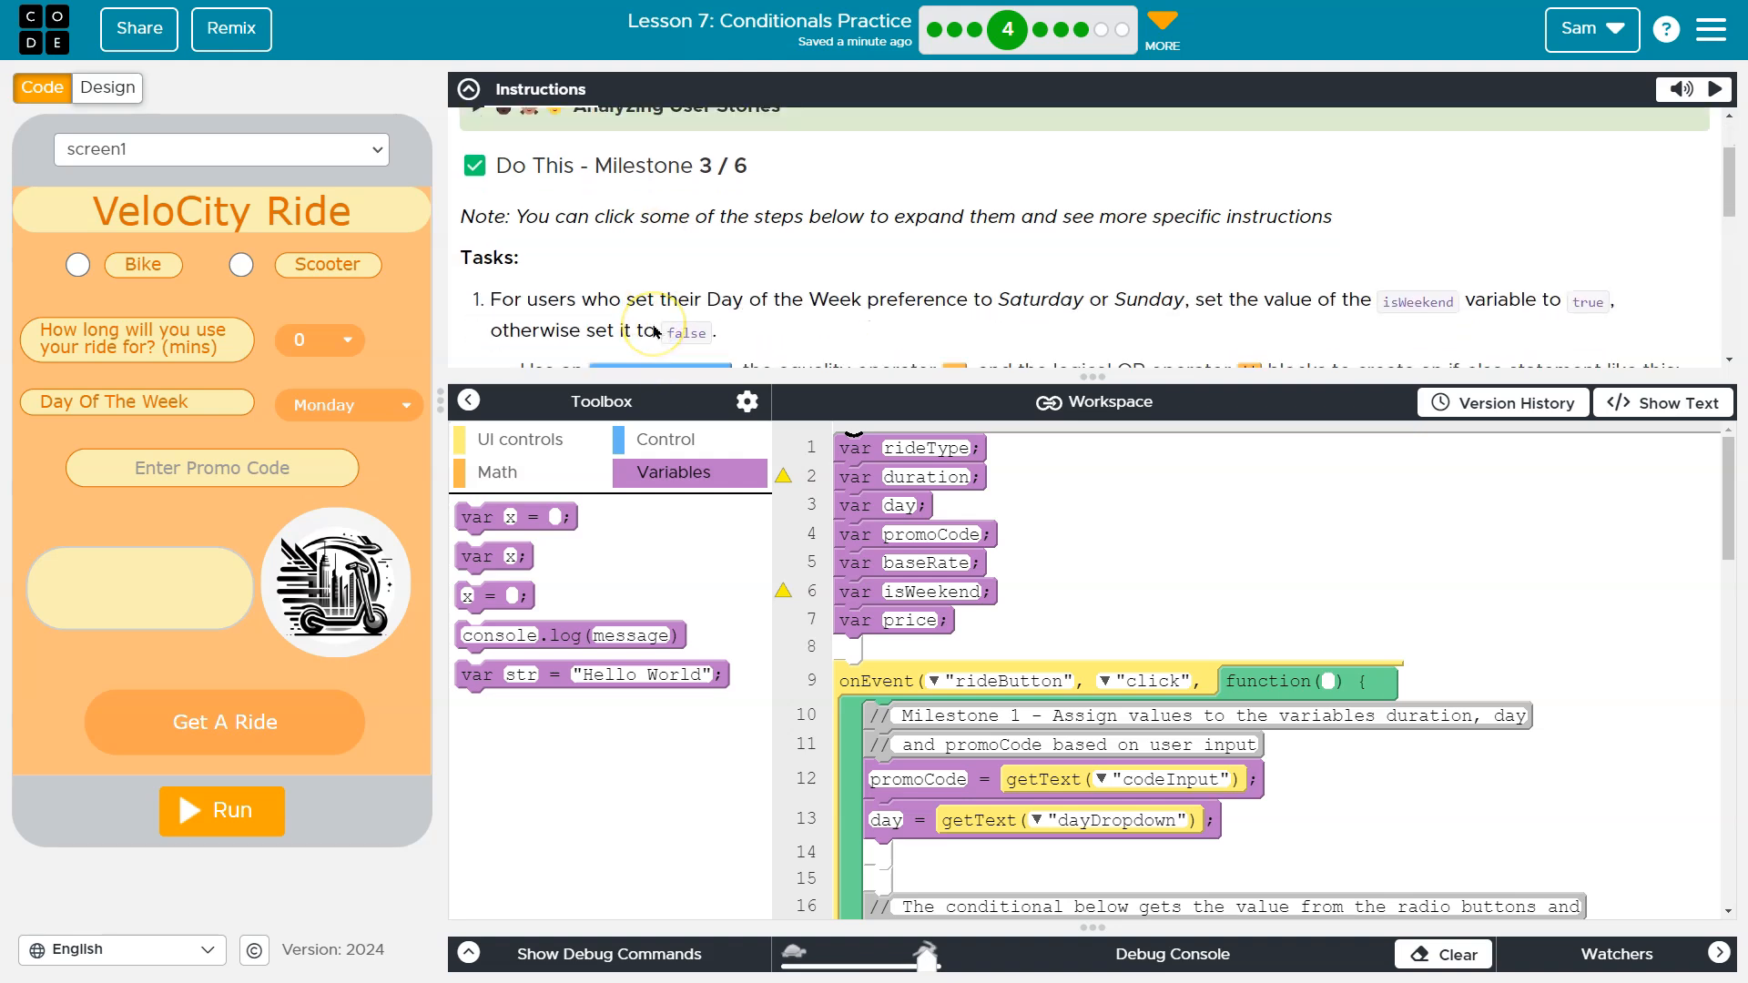
mouse_move(630, 315)
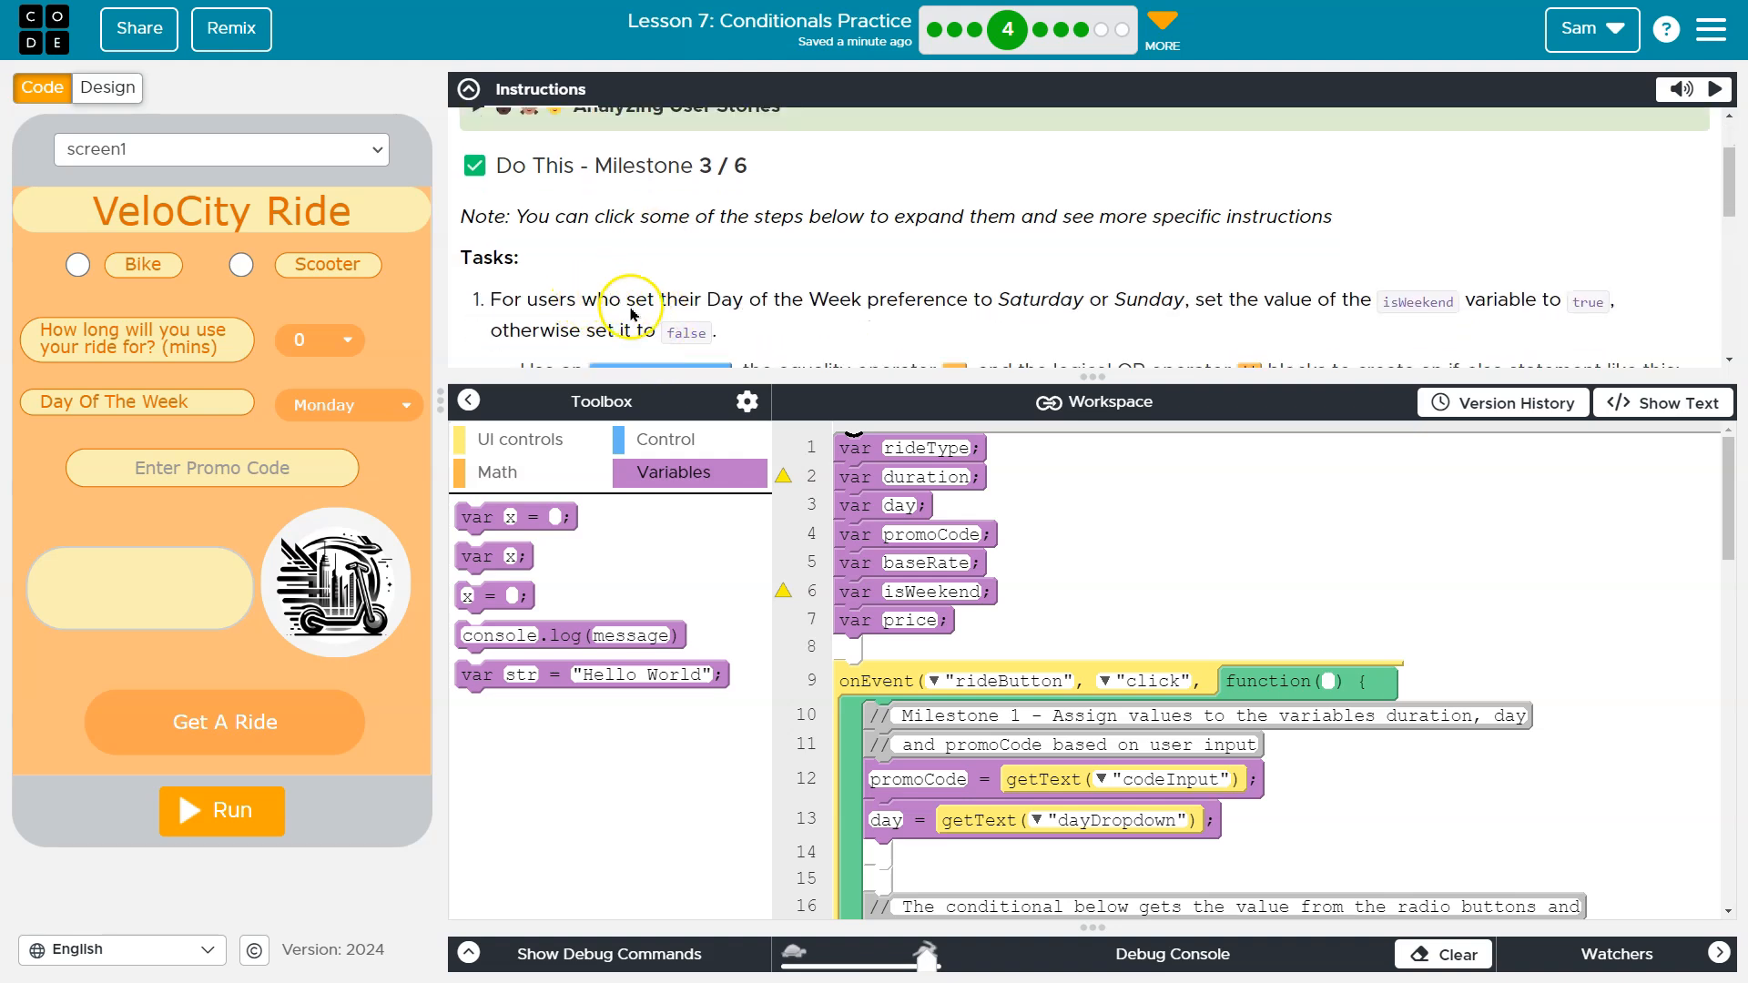
mouse_move(934, 313)
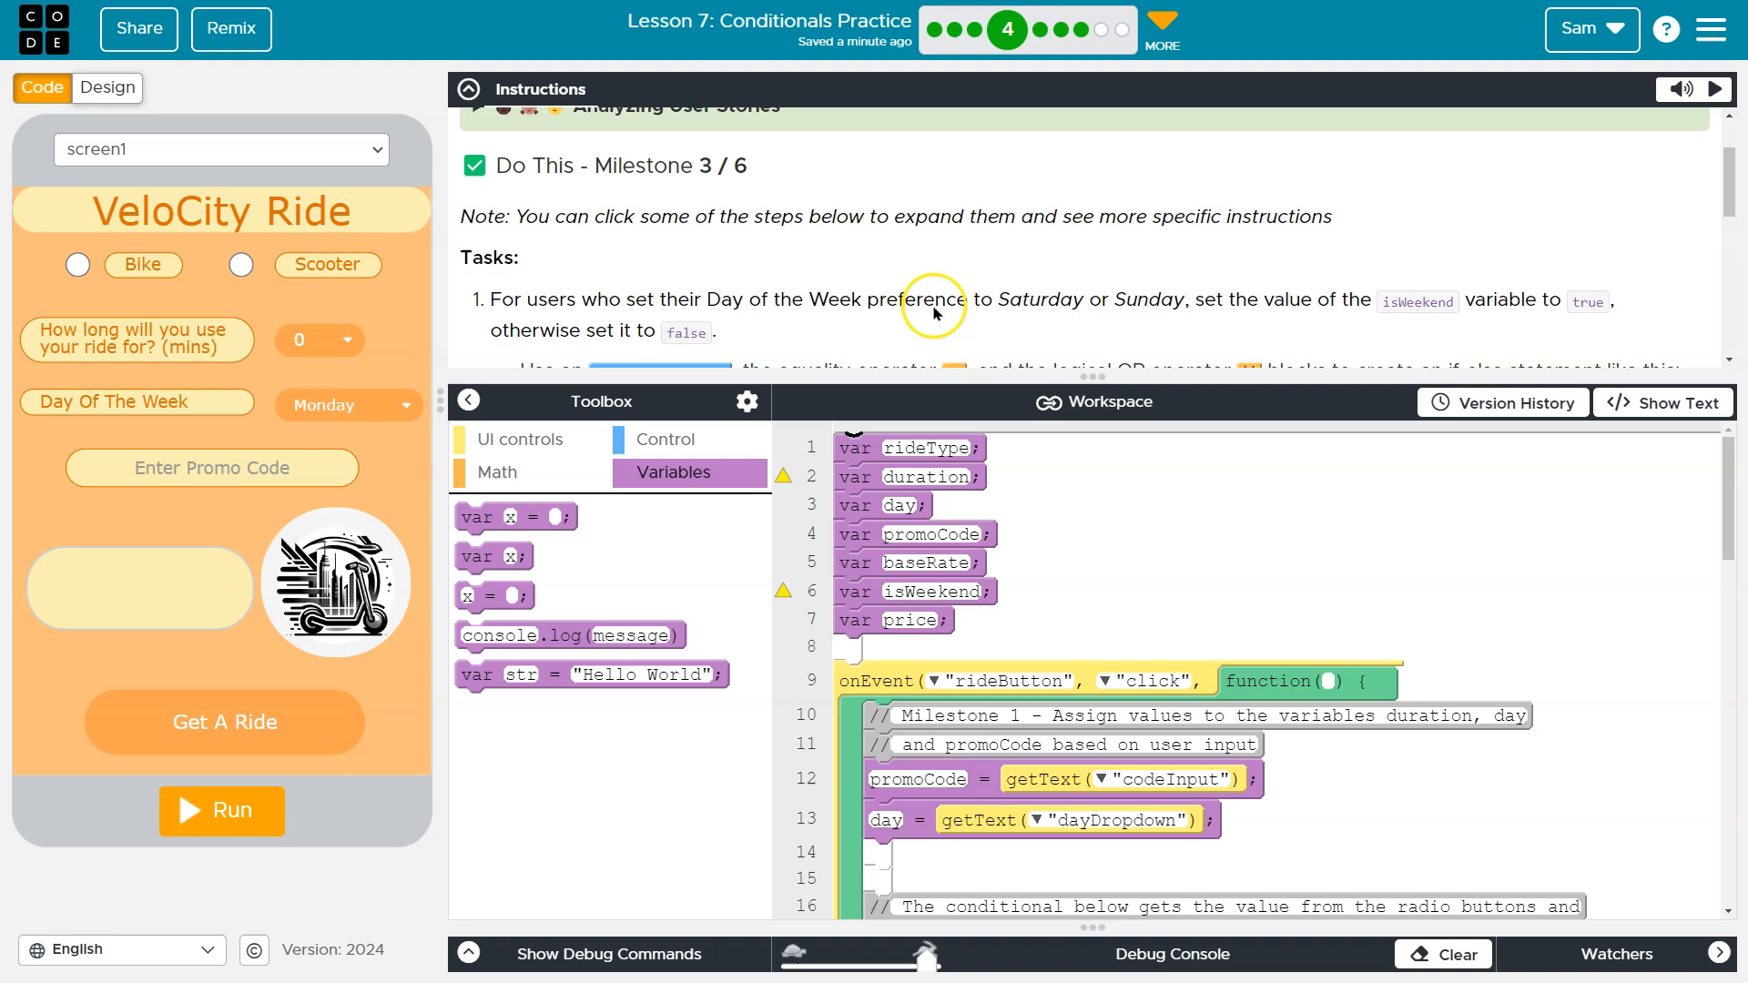
Highlight the Saturday-or-Sunday and isWeekend-true task text, then scroll down to the code.
drag(978, 301, 1173, 302)
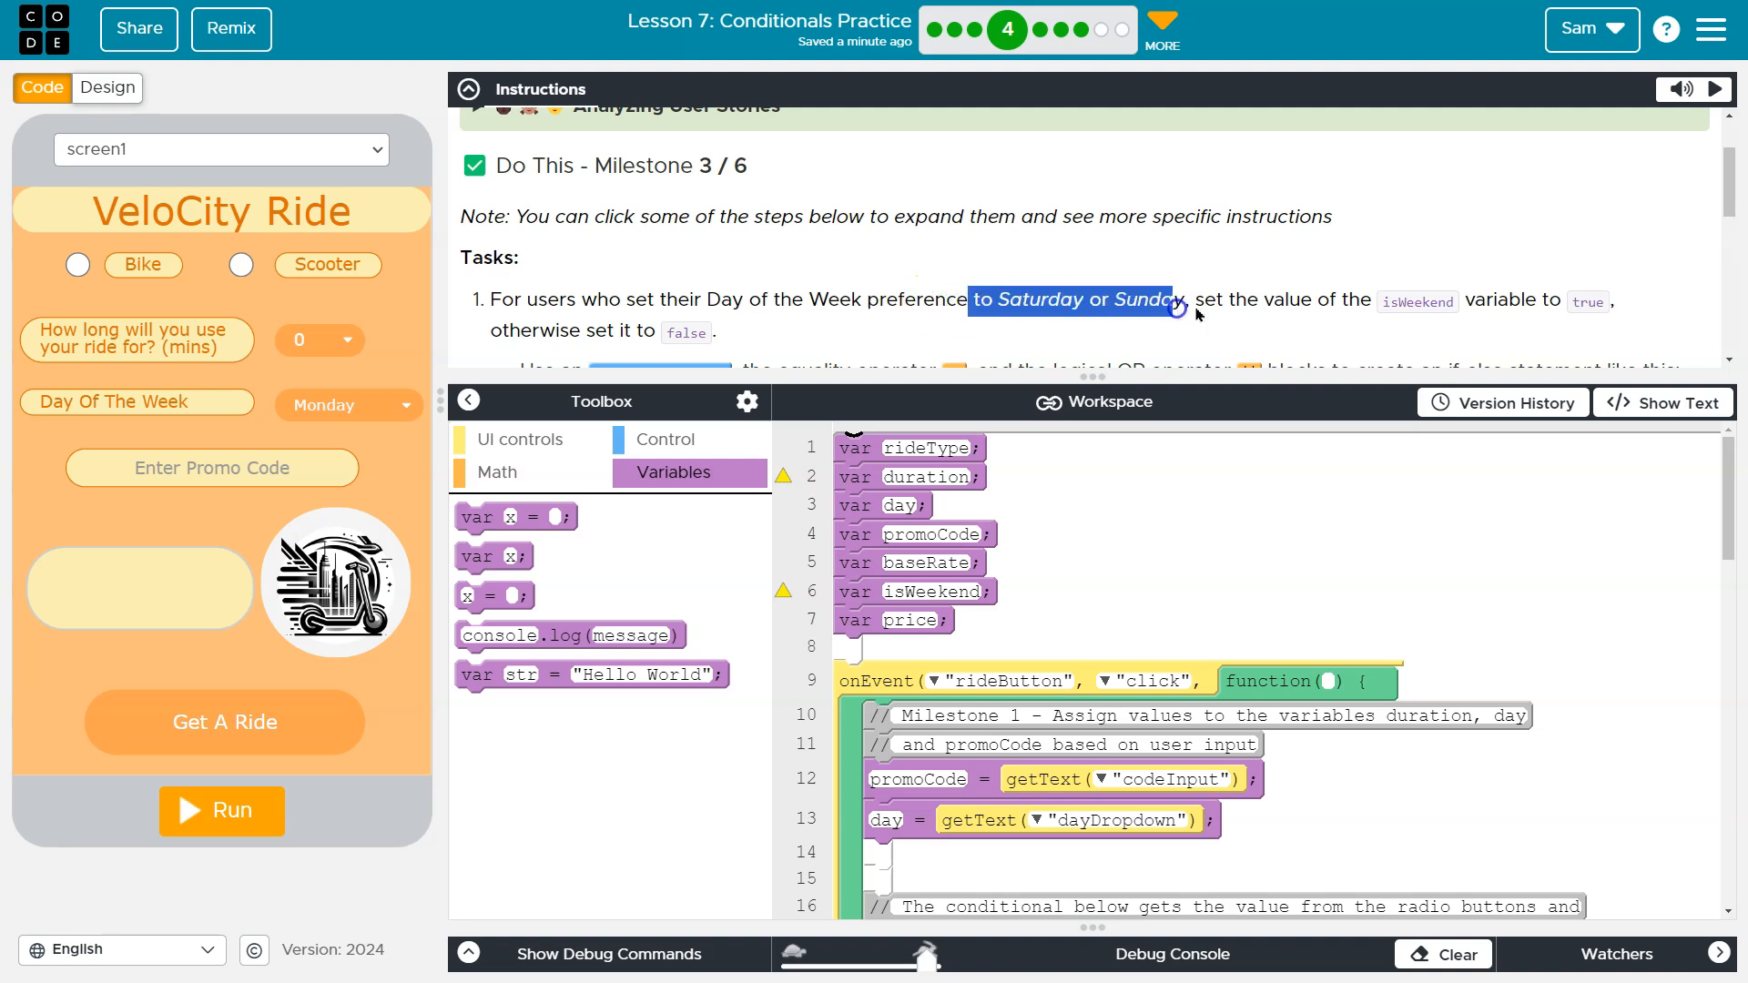
drag(981, 300, 1605, 299)
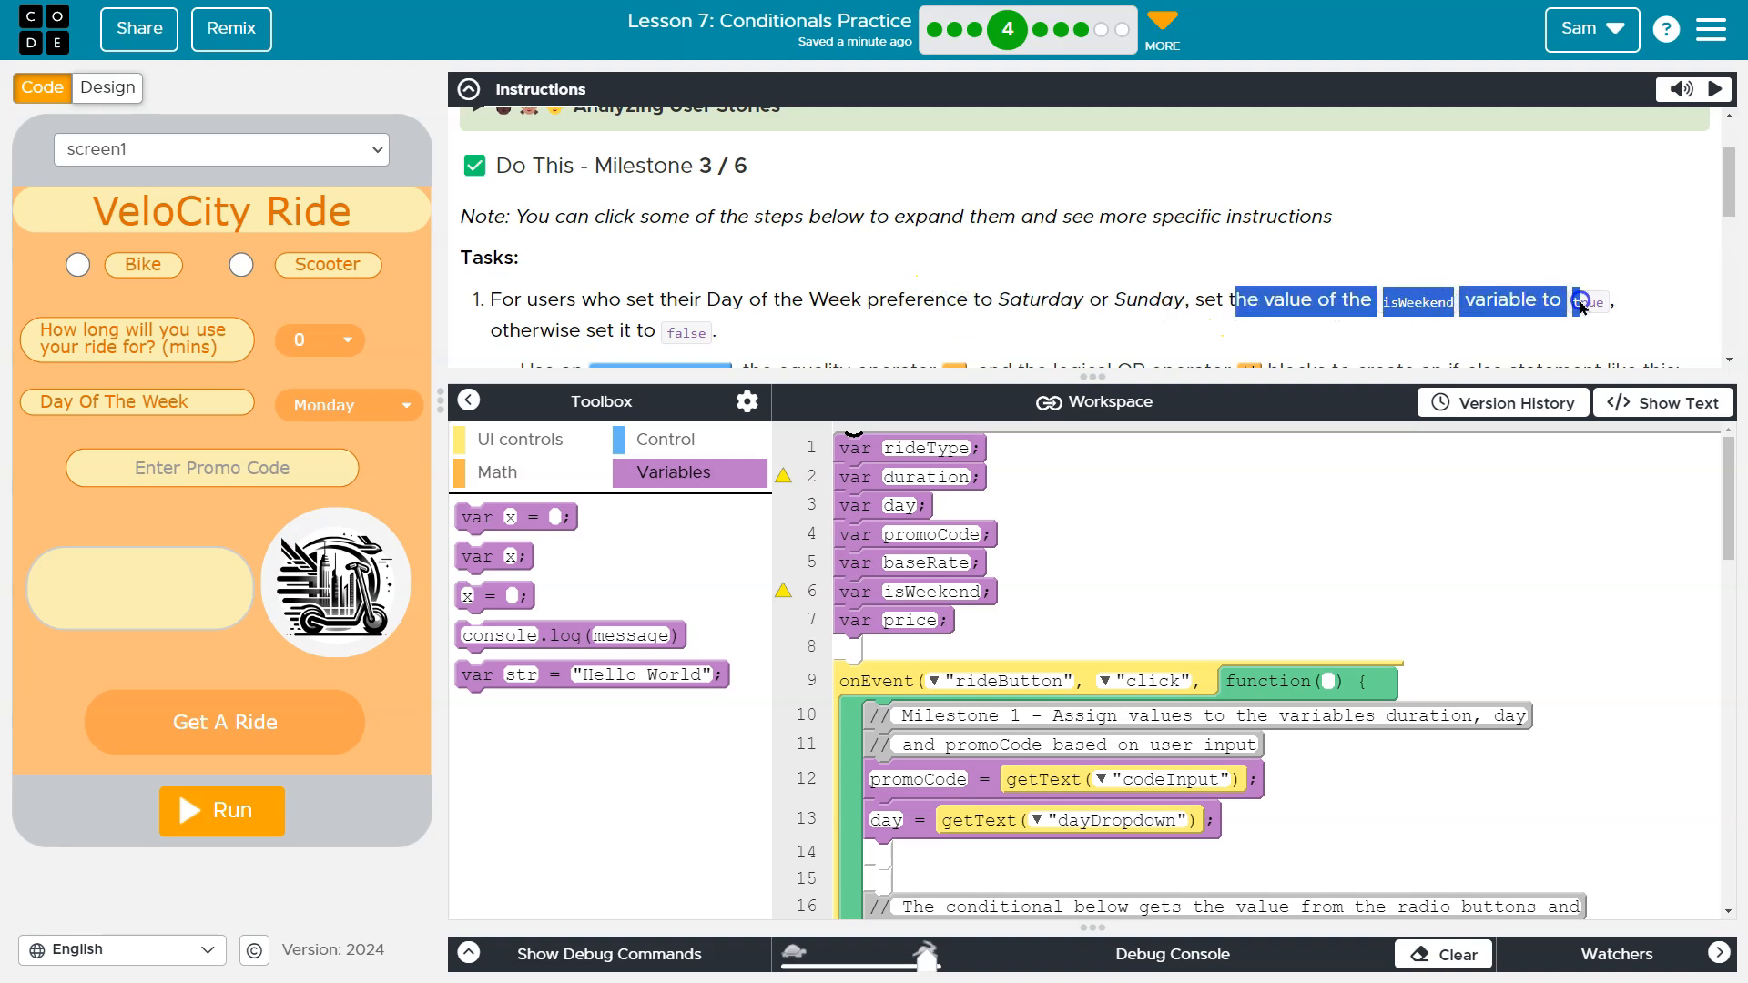
scroll(down, 3)
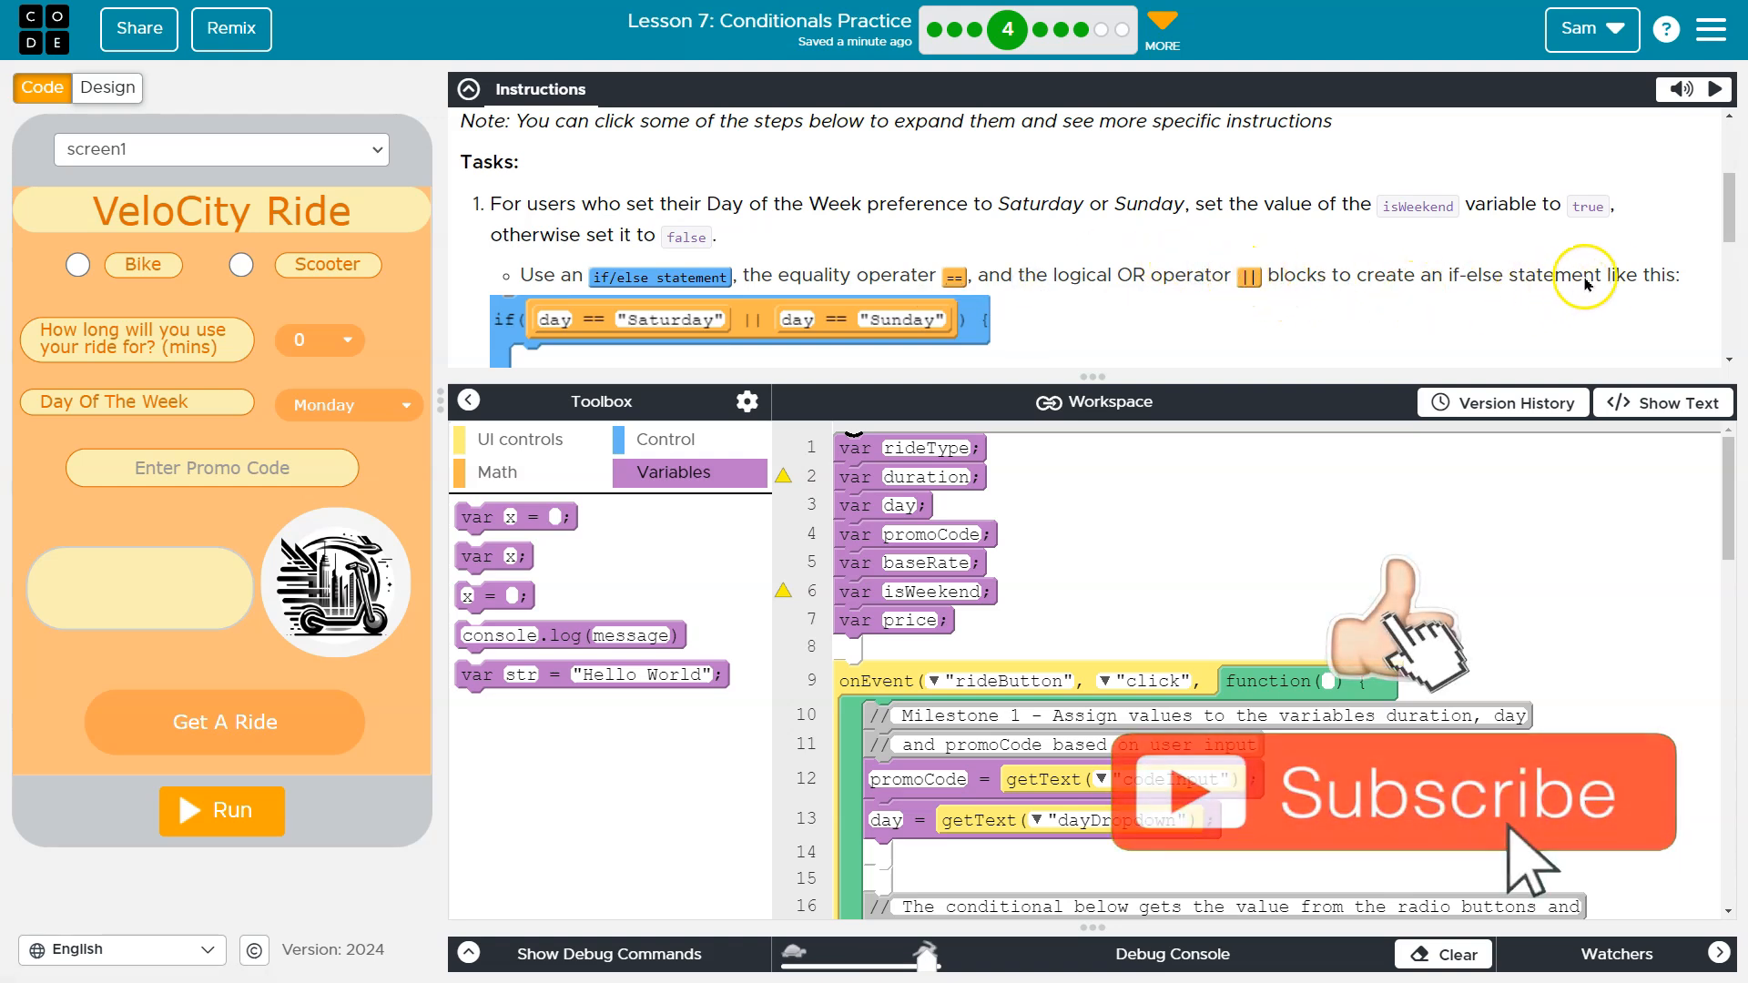
scroll(down, 3)
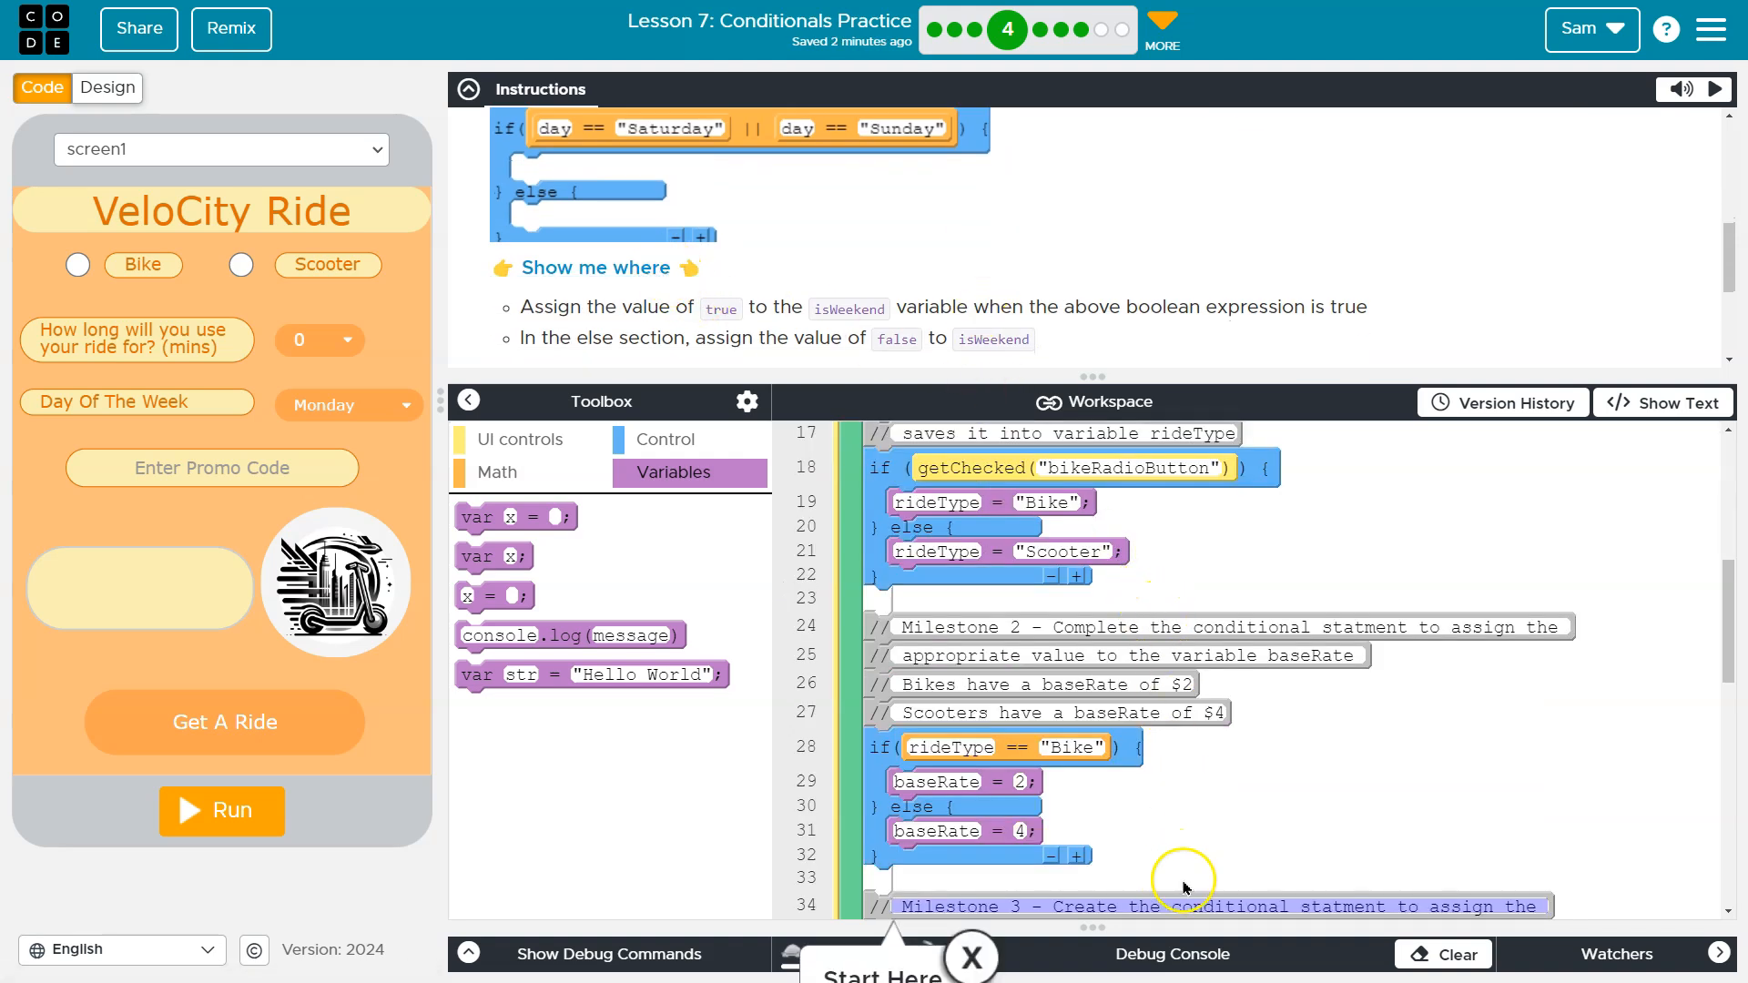
scroll(down, 3)
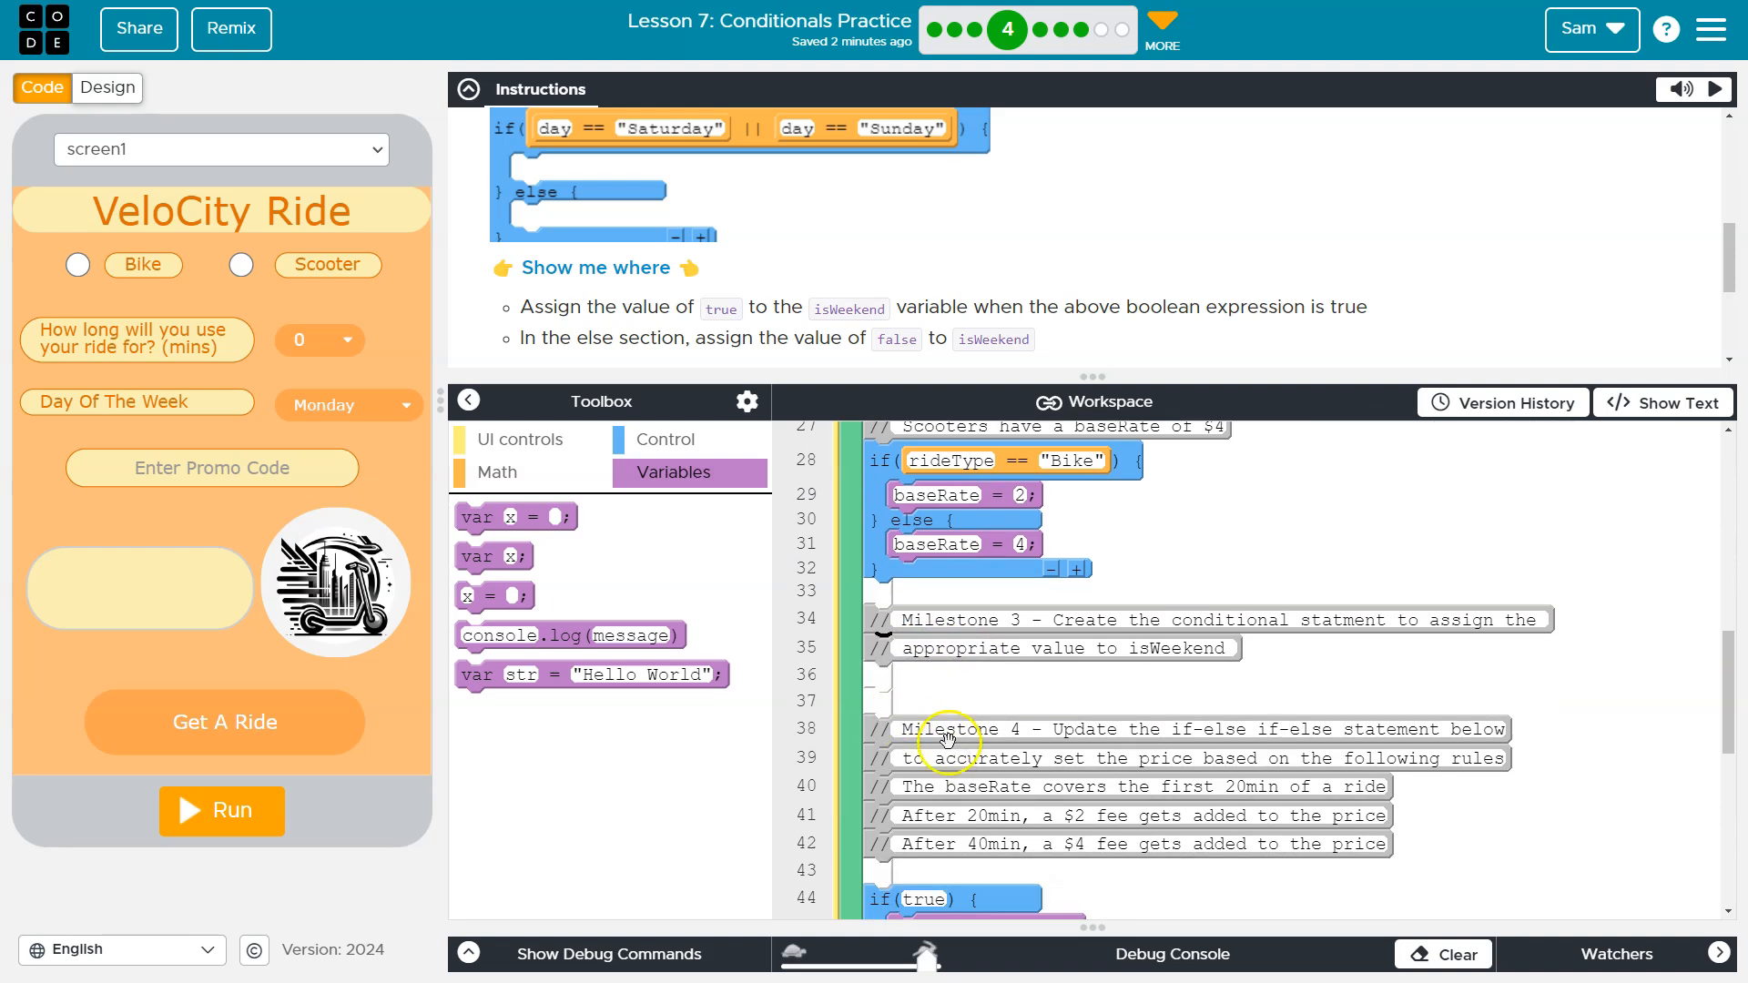
scroll(down, 3)
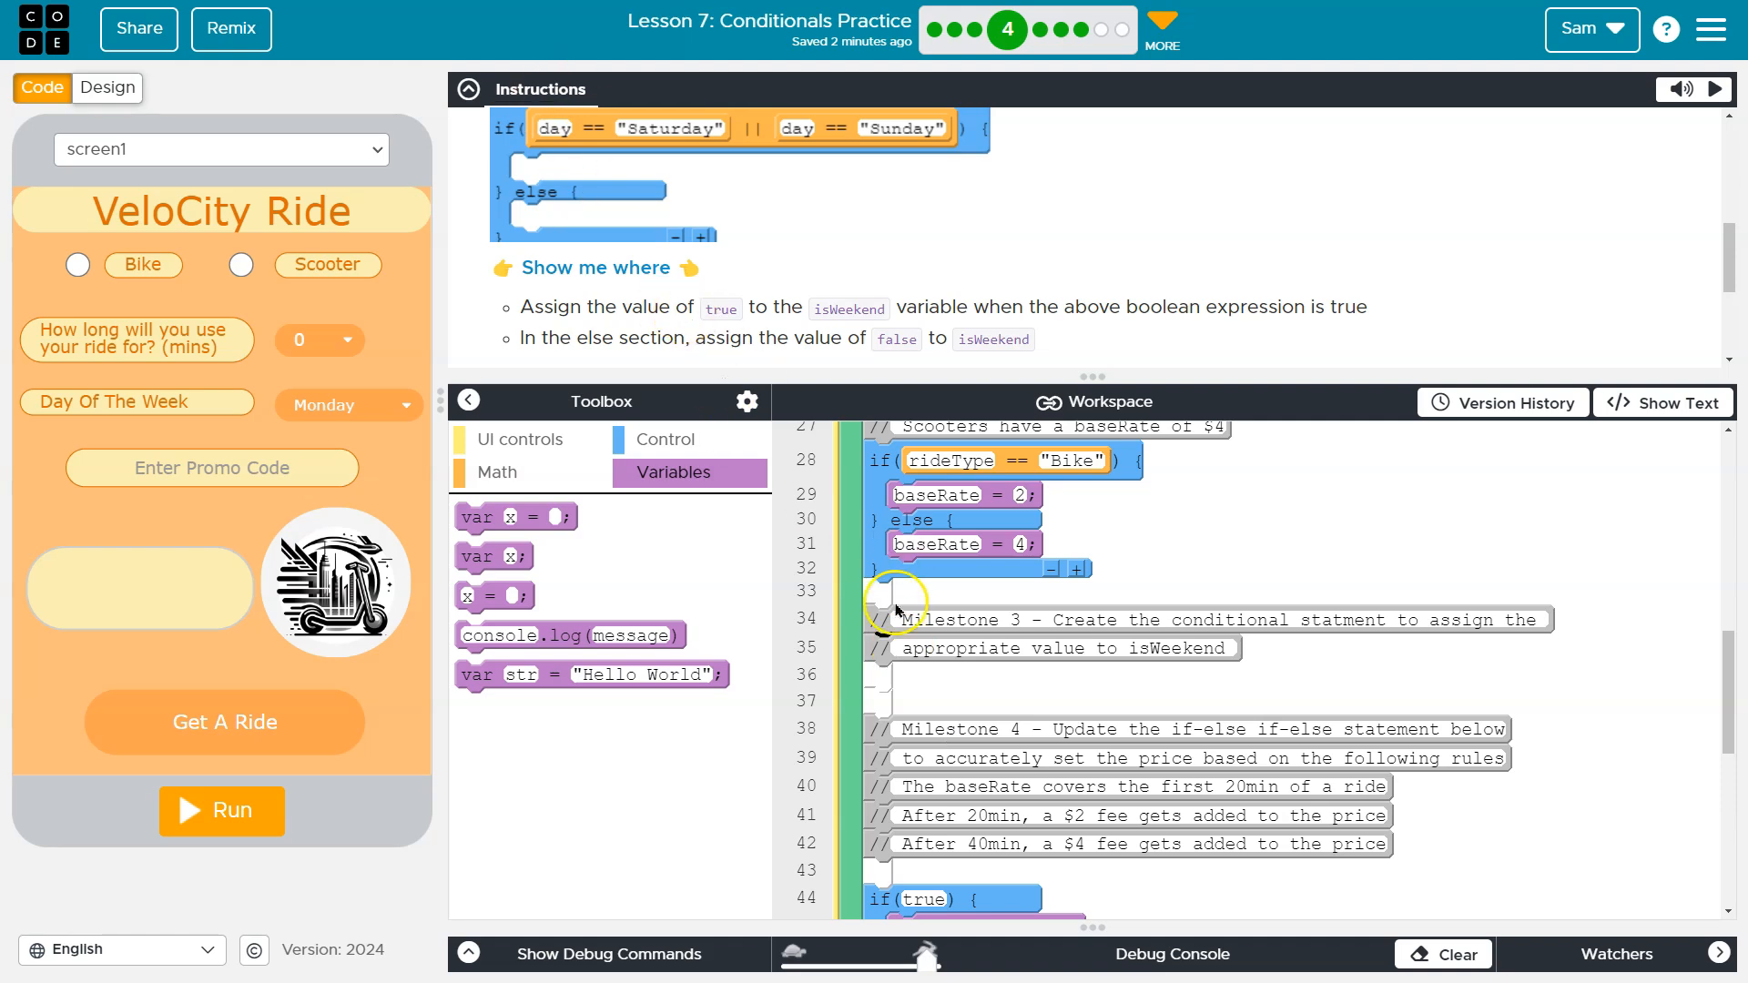
Drag an if/else block from Control to just below the Milestone 3 comment.
click(665, 438)
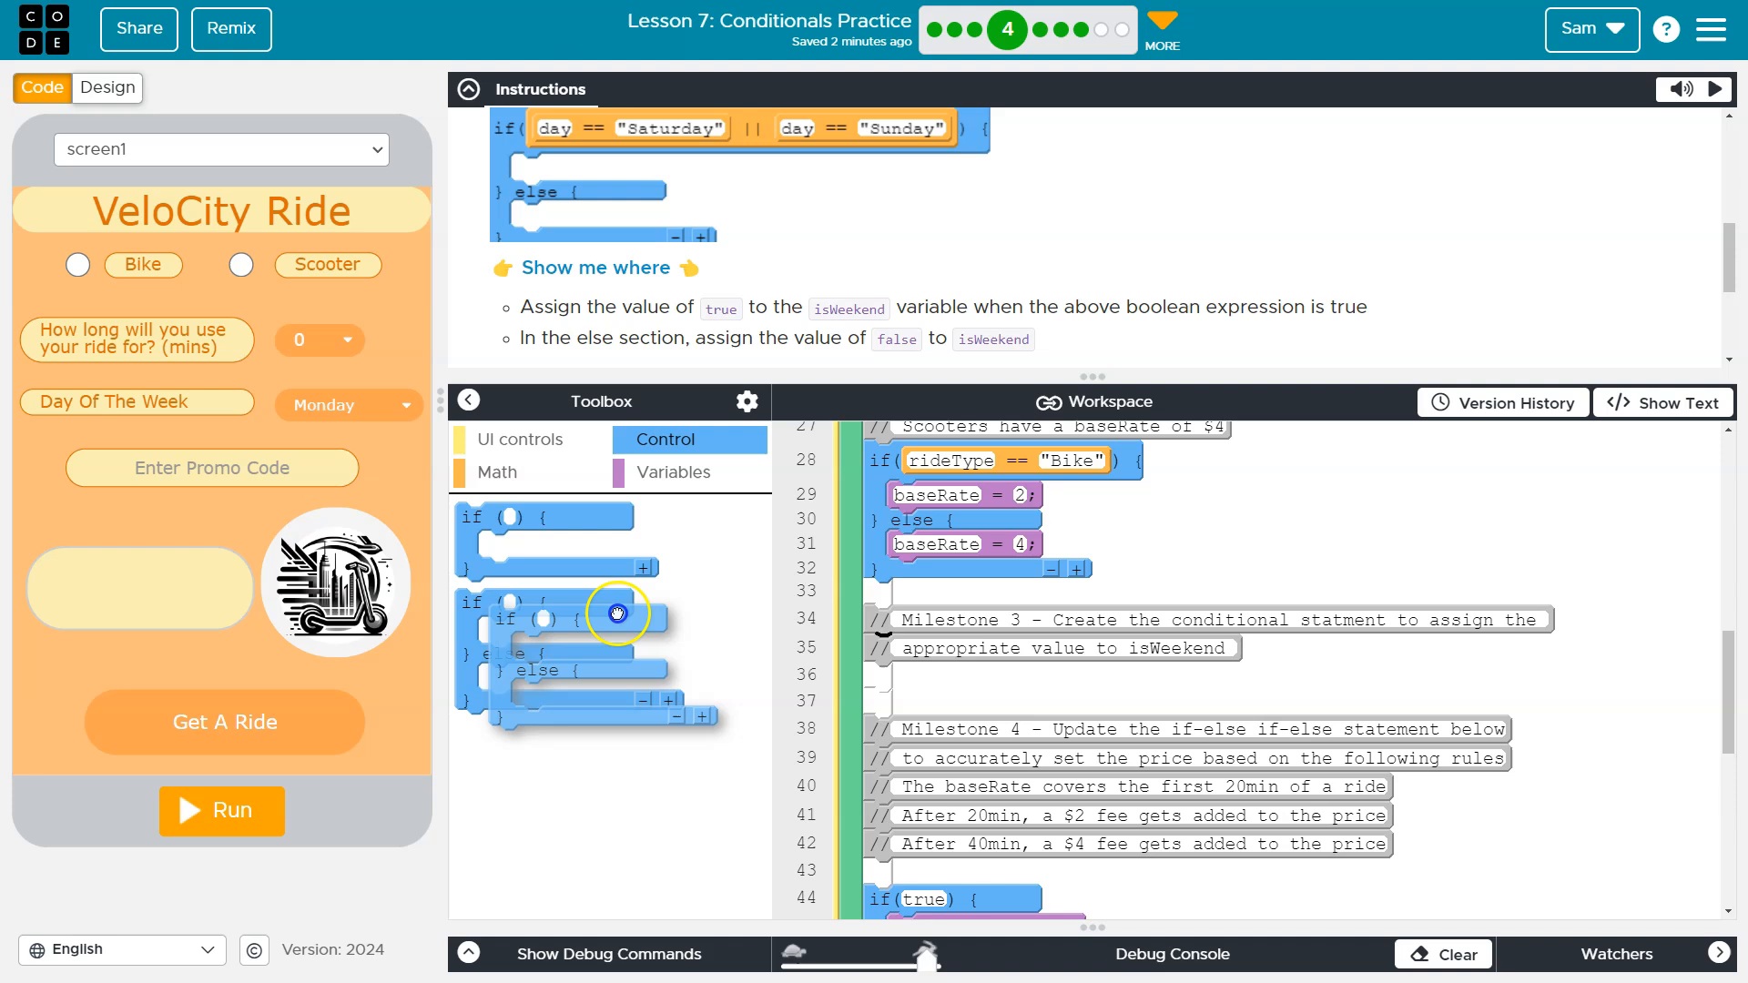
drag(616, 613, 953, 677)
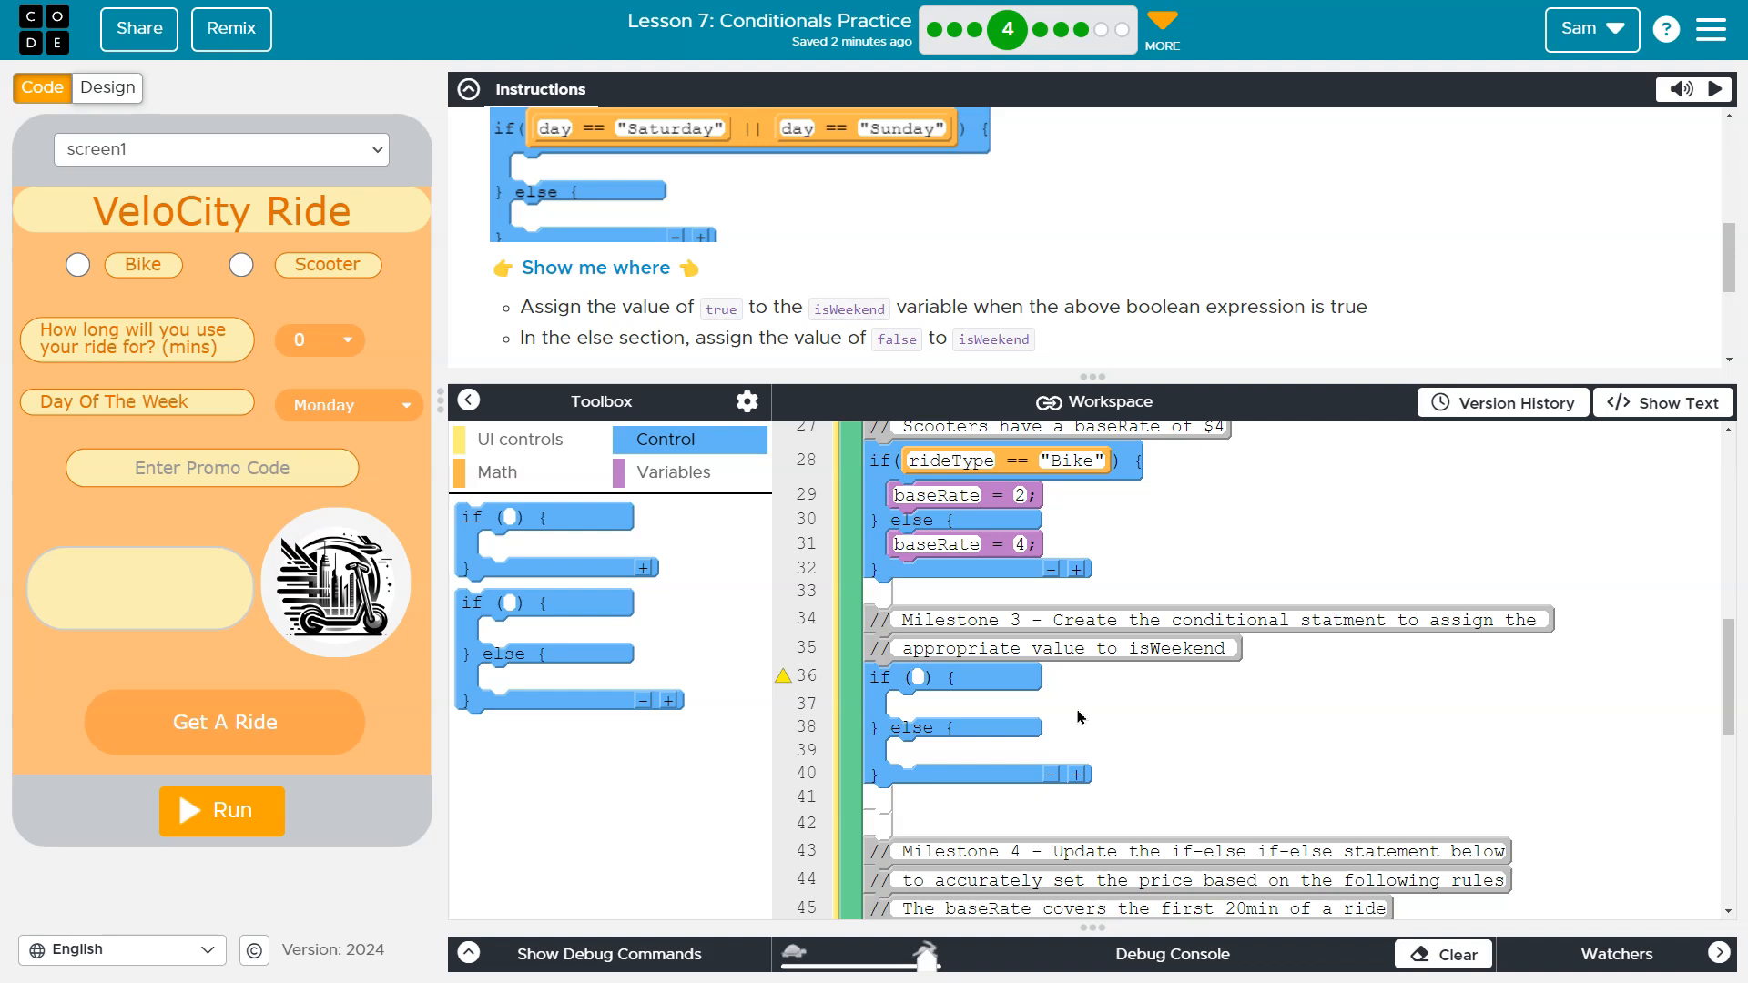
click(919, 677)
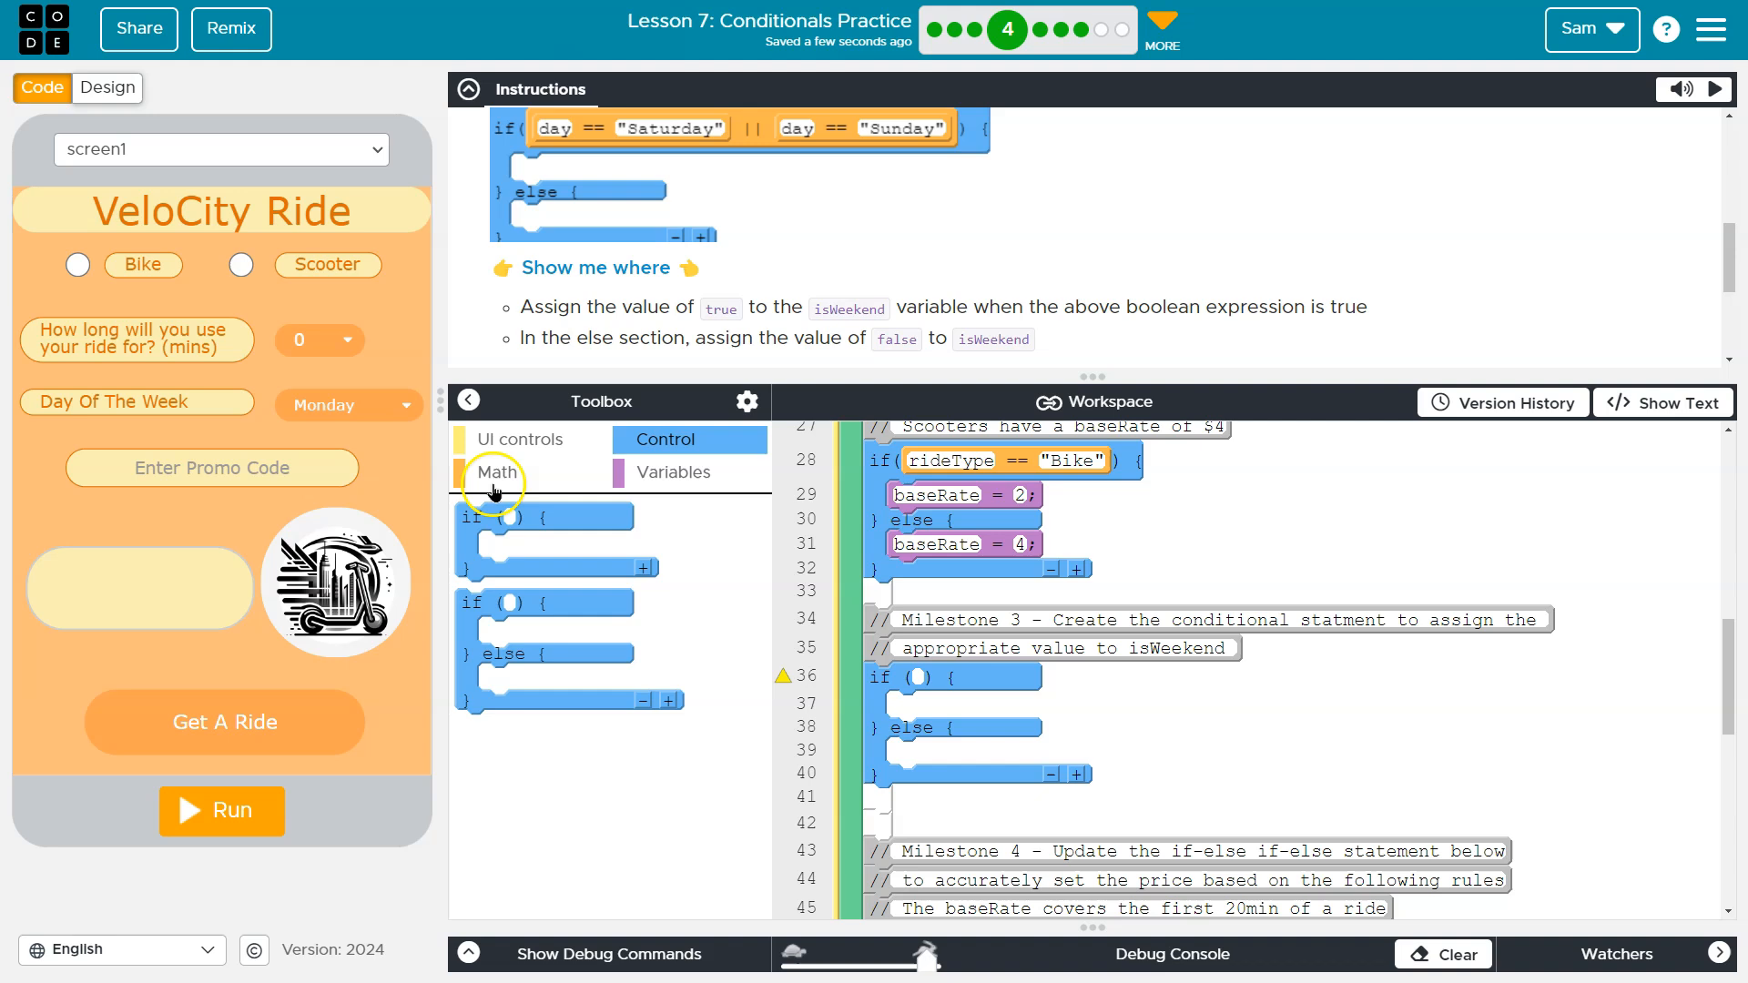
Show the Math blocks and scroll to the || and == comparison blocks.
click(498, 473)
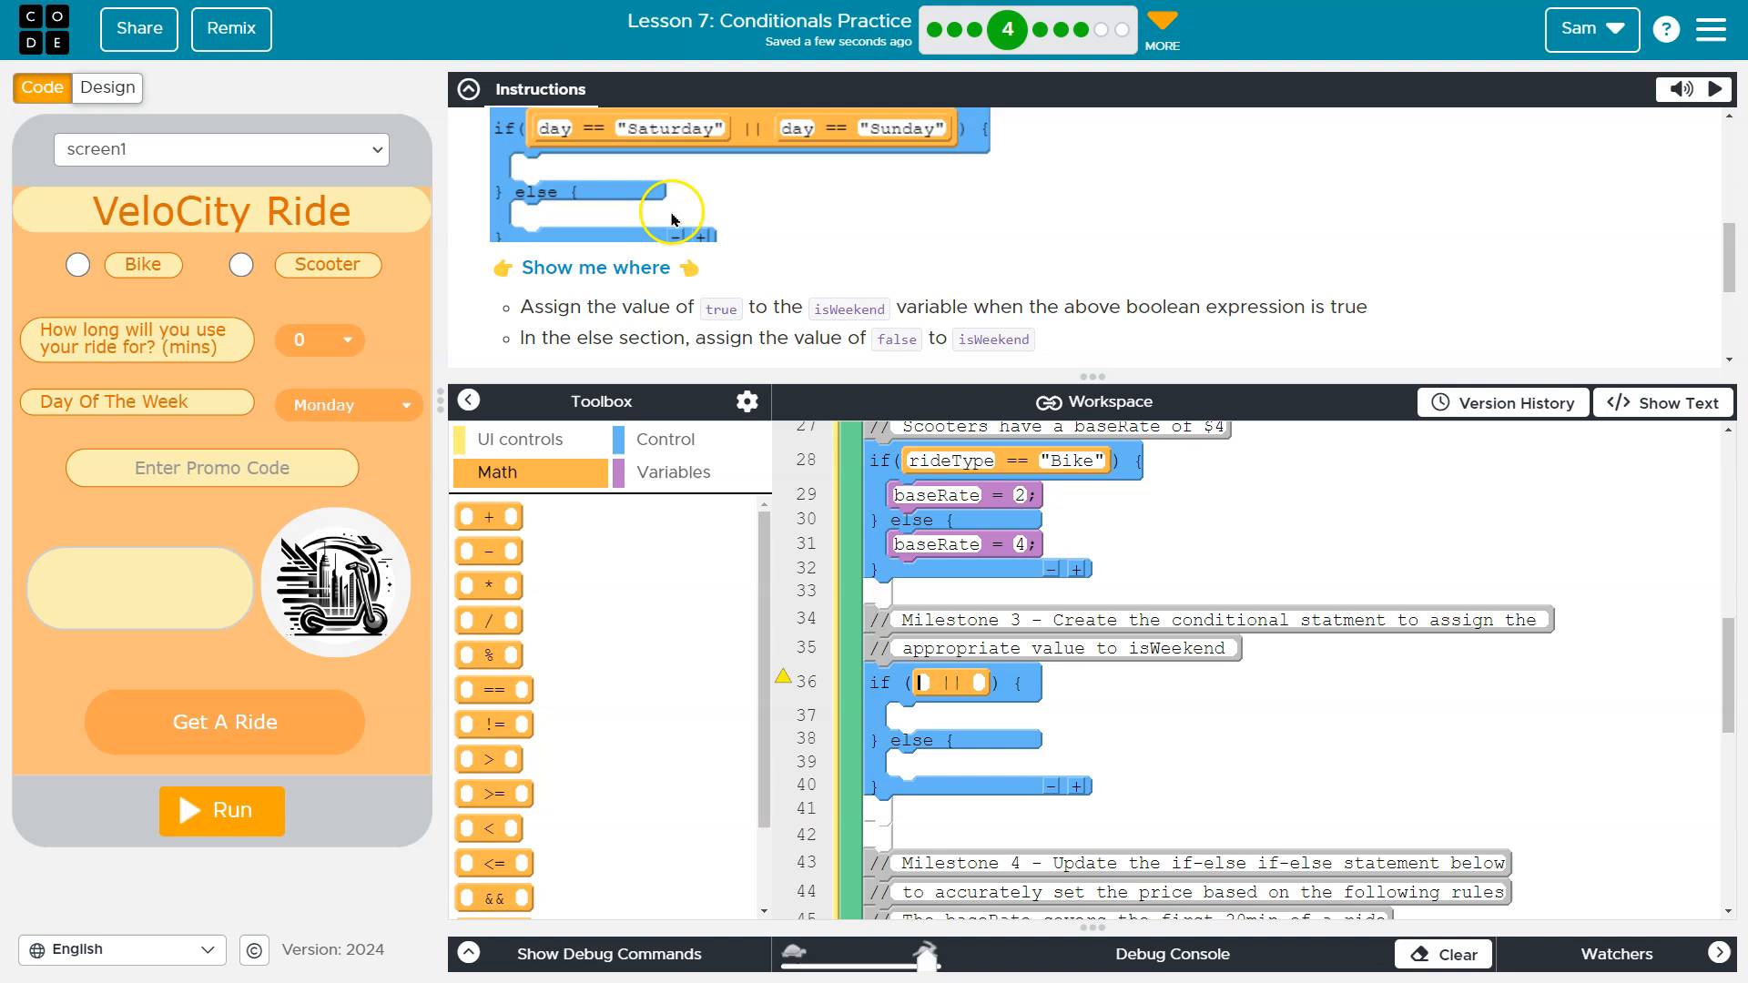
scroll(down, 3)
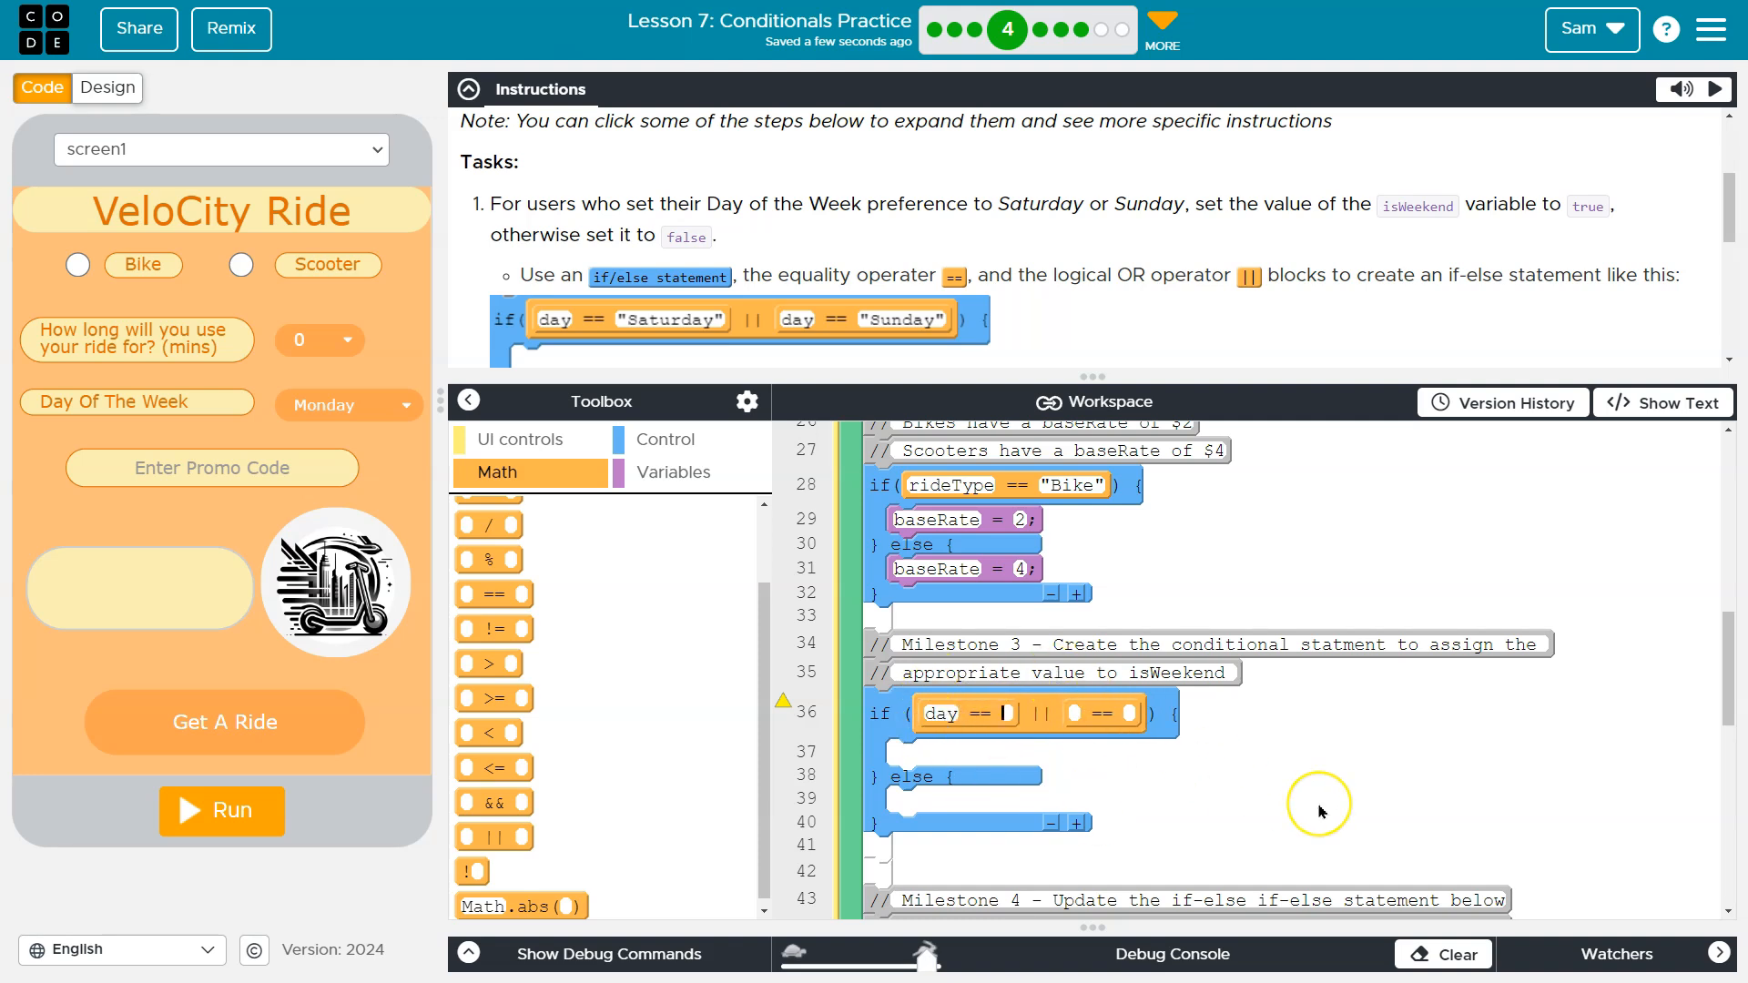
mouse_move(1141, 761)
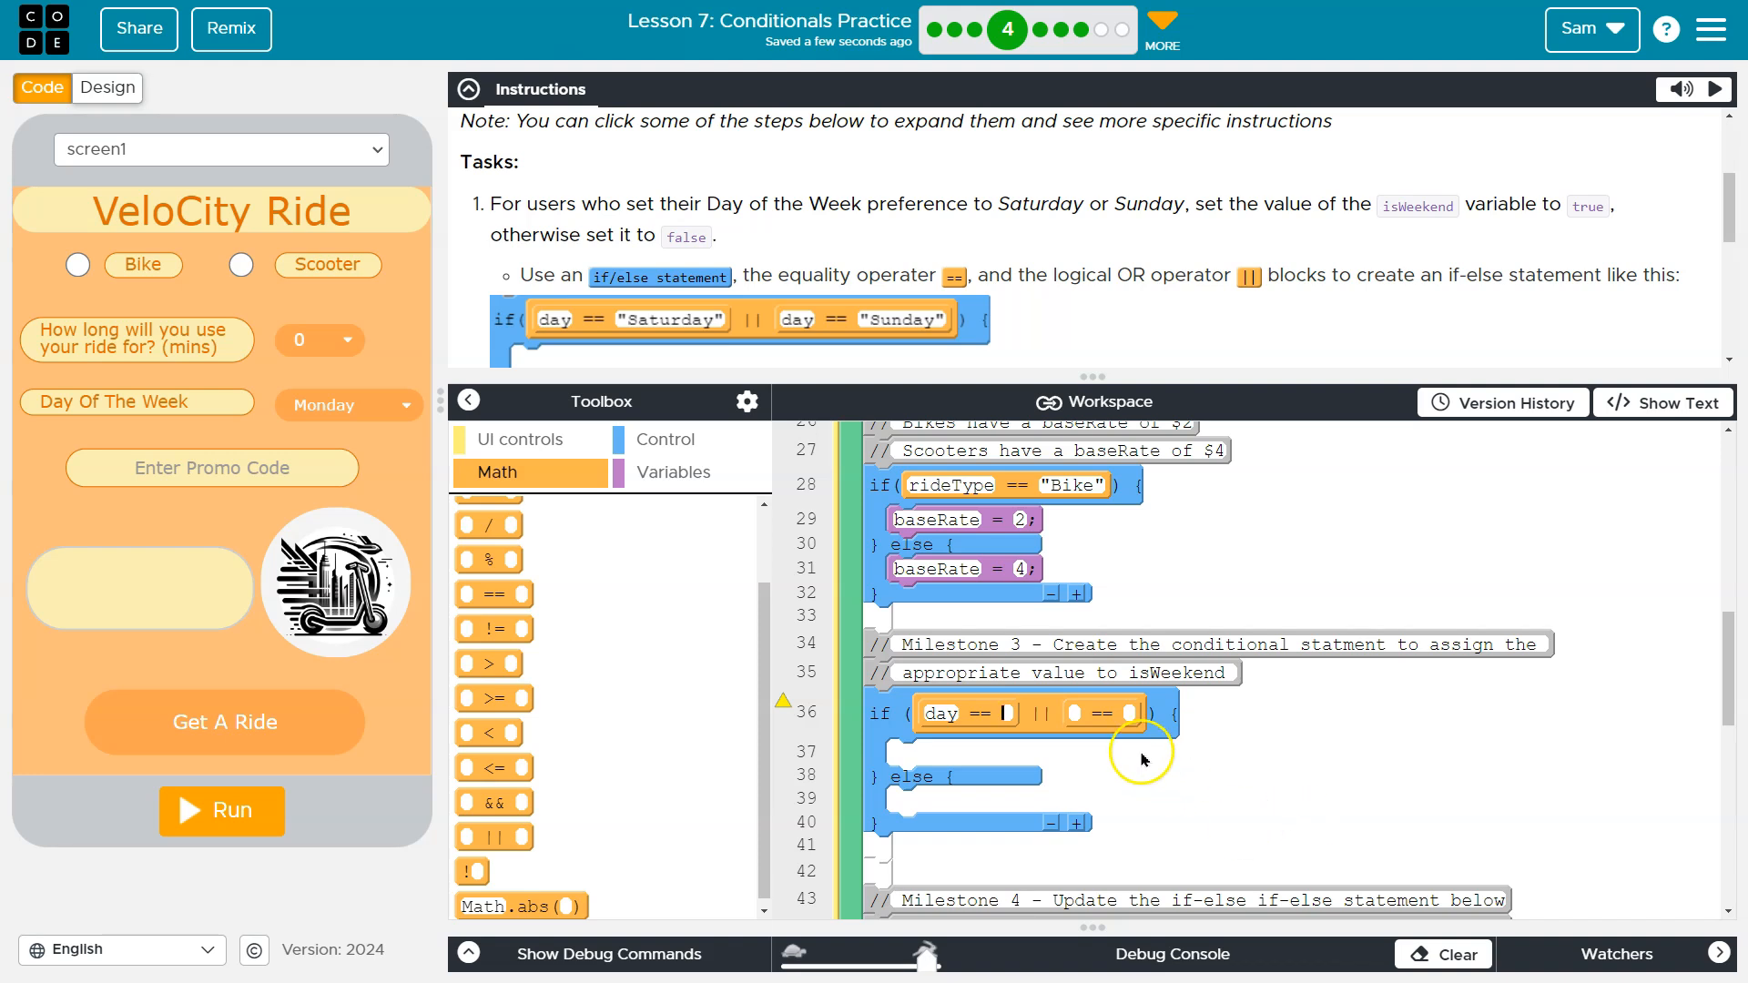
mouse_move(636, 324)
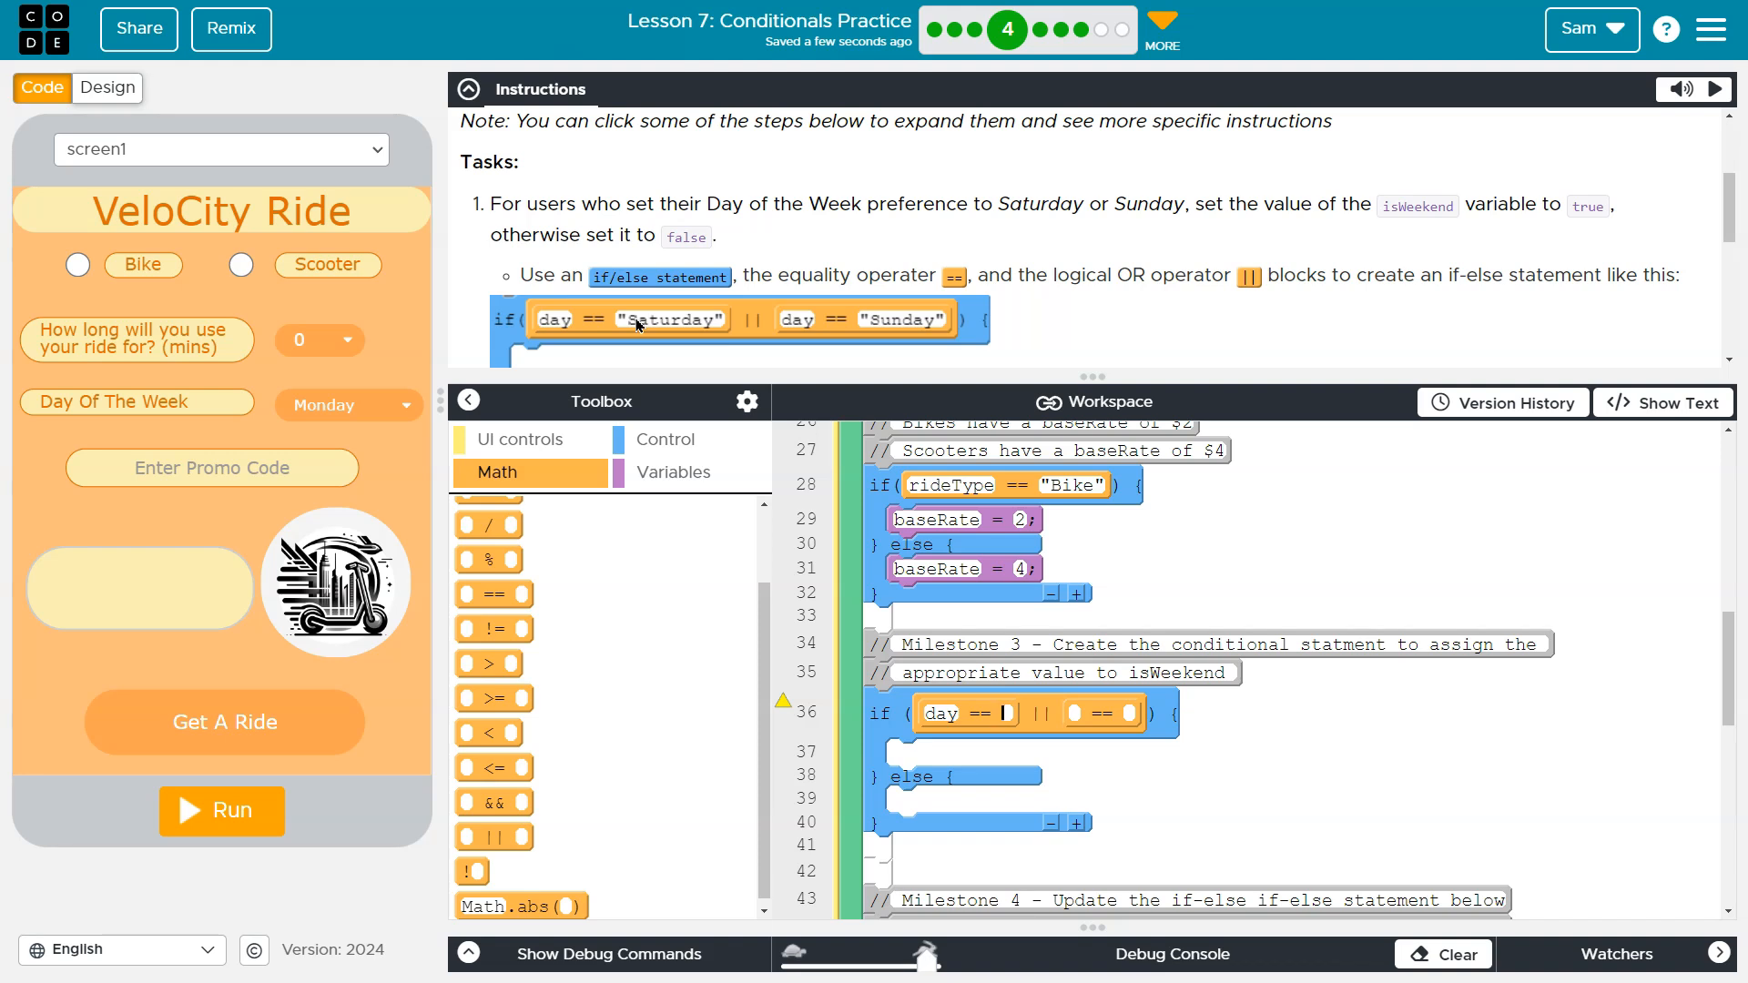
Fill the comparisons so the condition reads day == "Saturday" || day == "Sunday".
text(s)
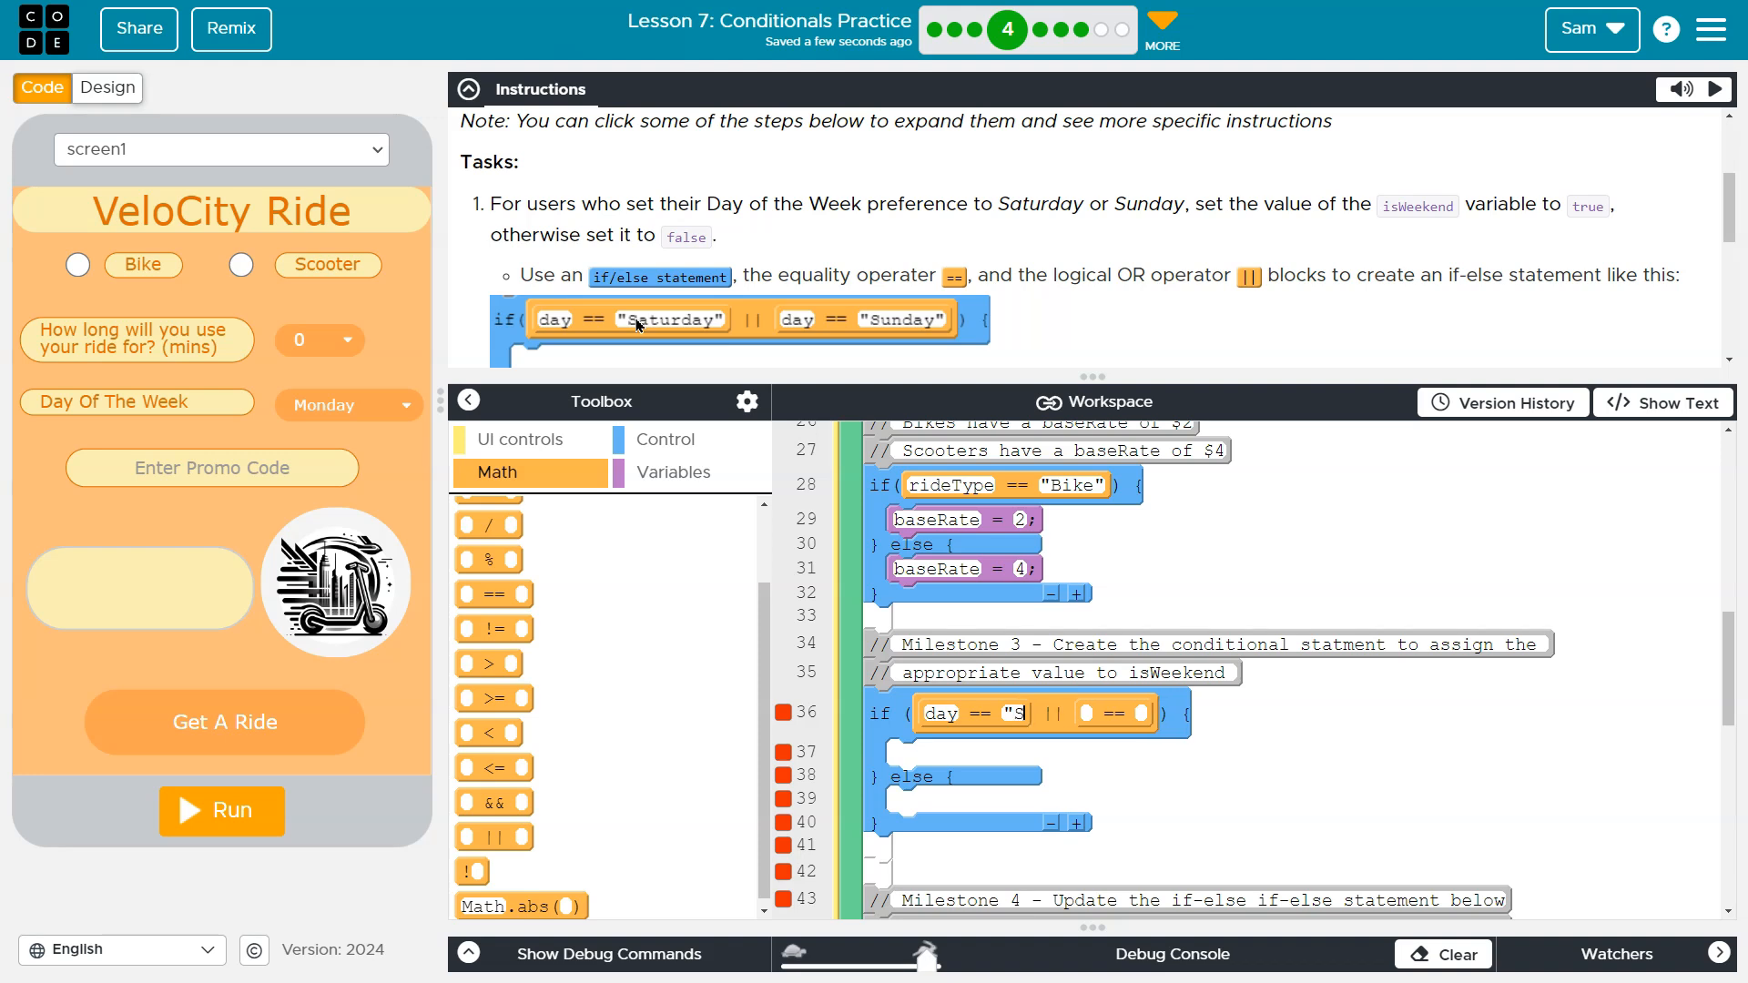
text(aturday")
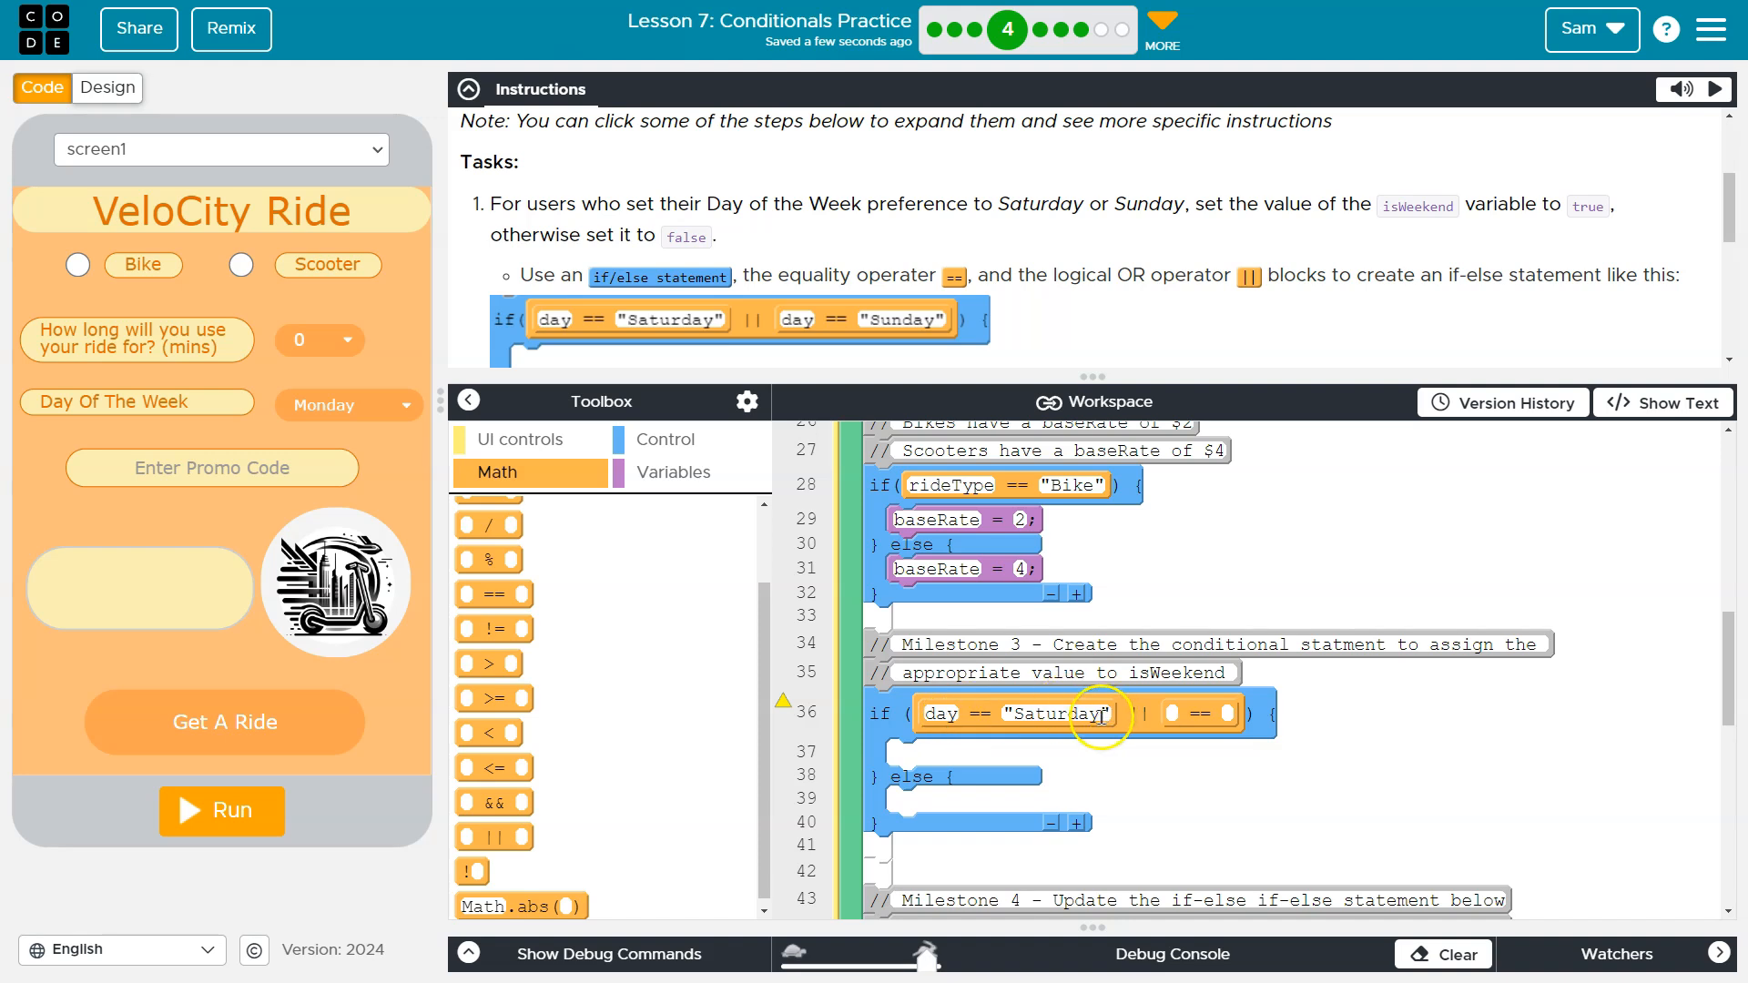
text(day)
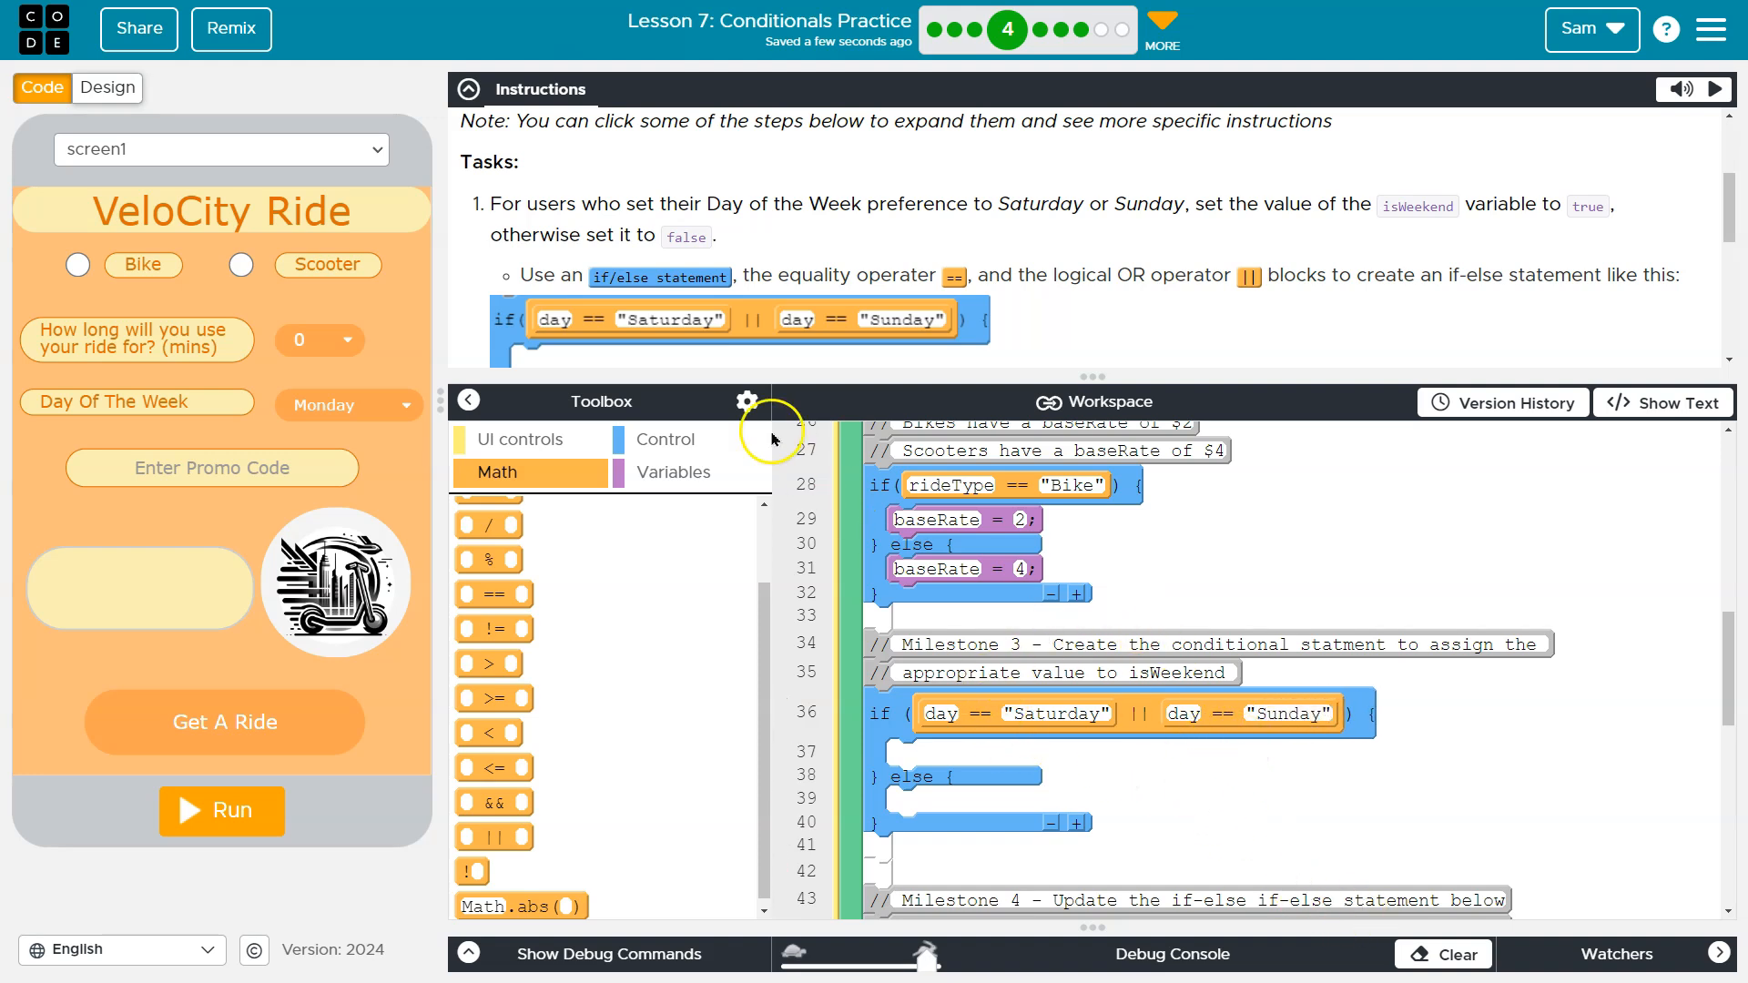
mouse_move(1313, 211)
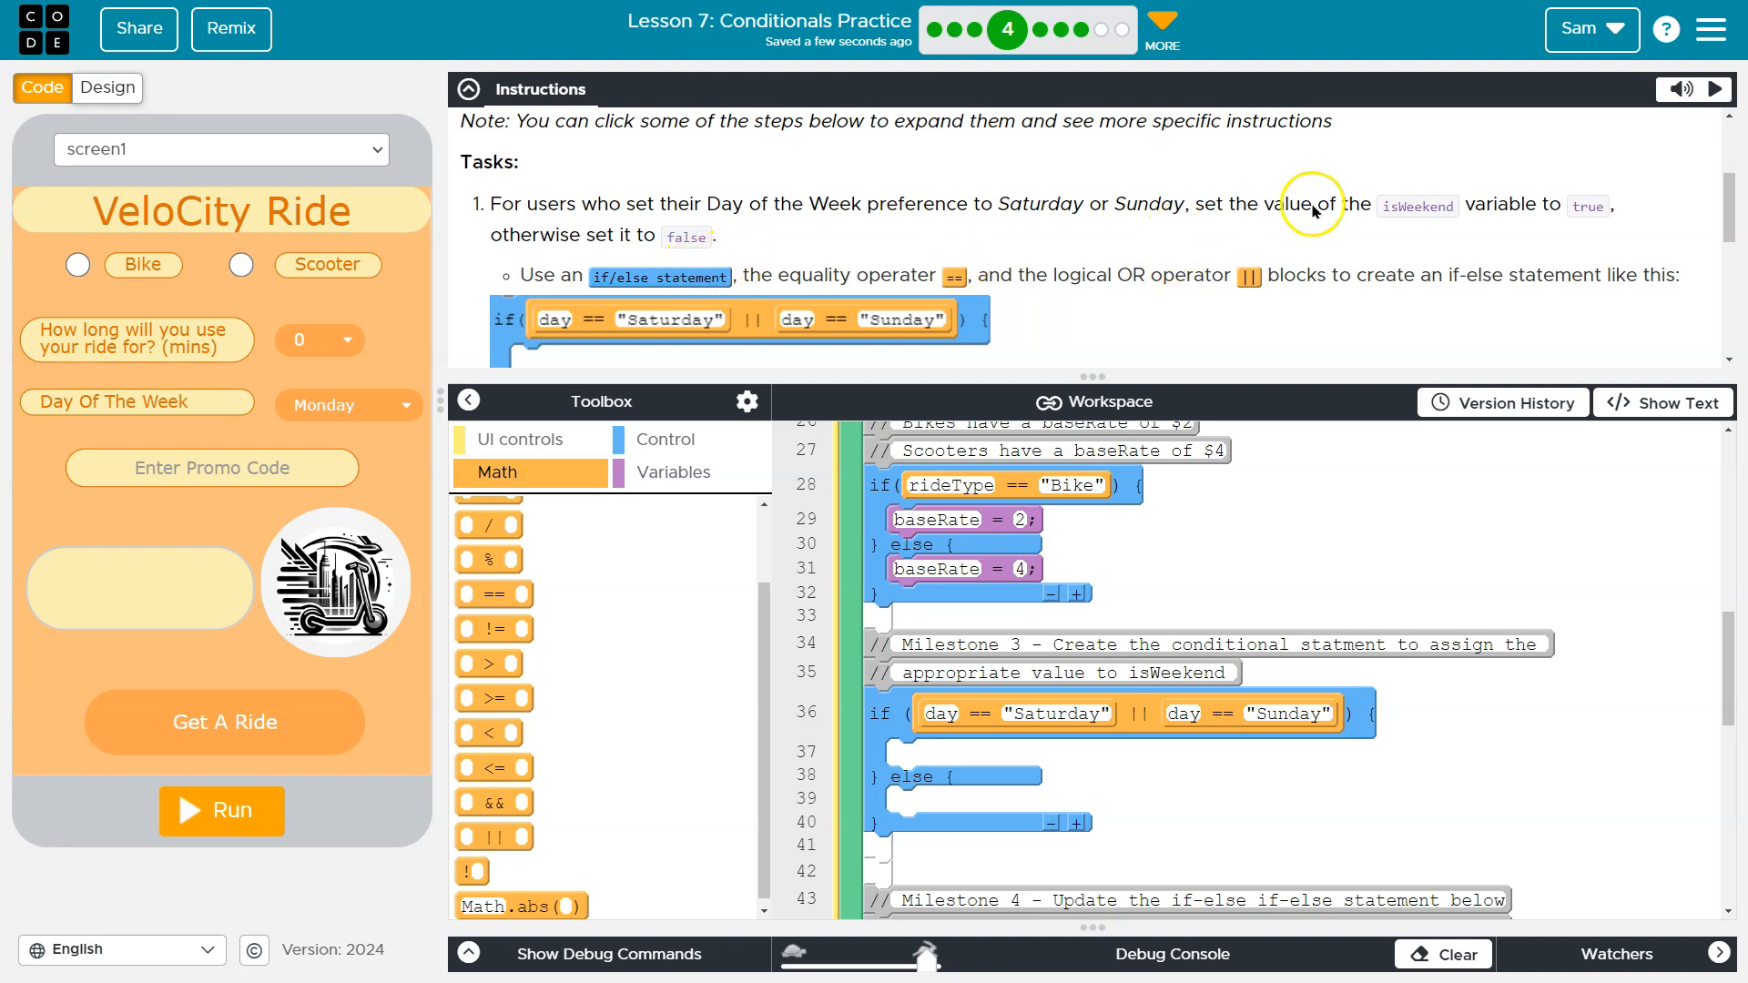
click(524, 439)
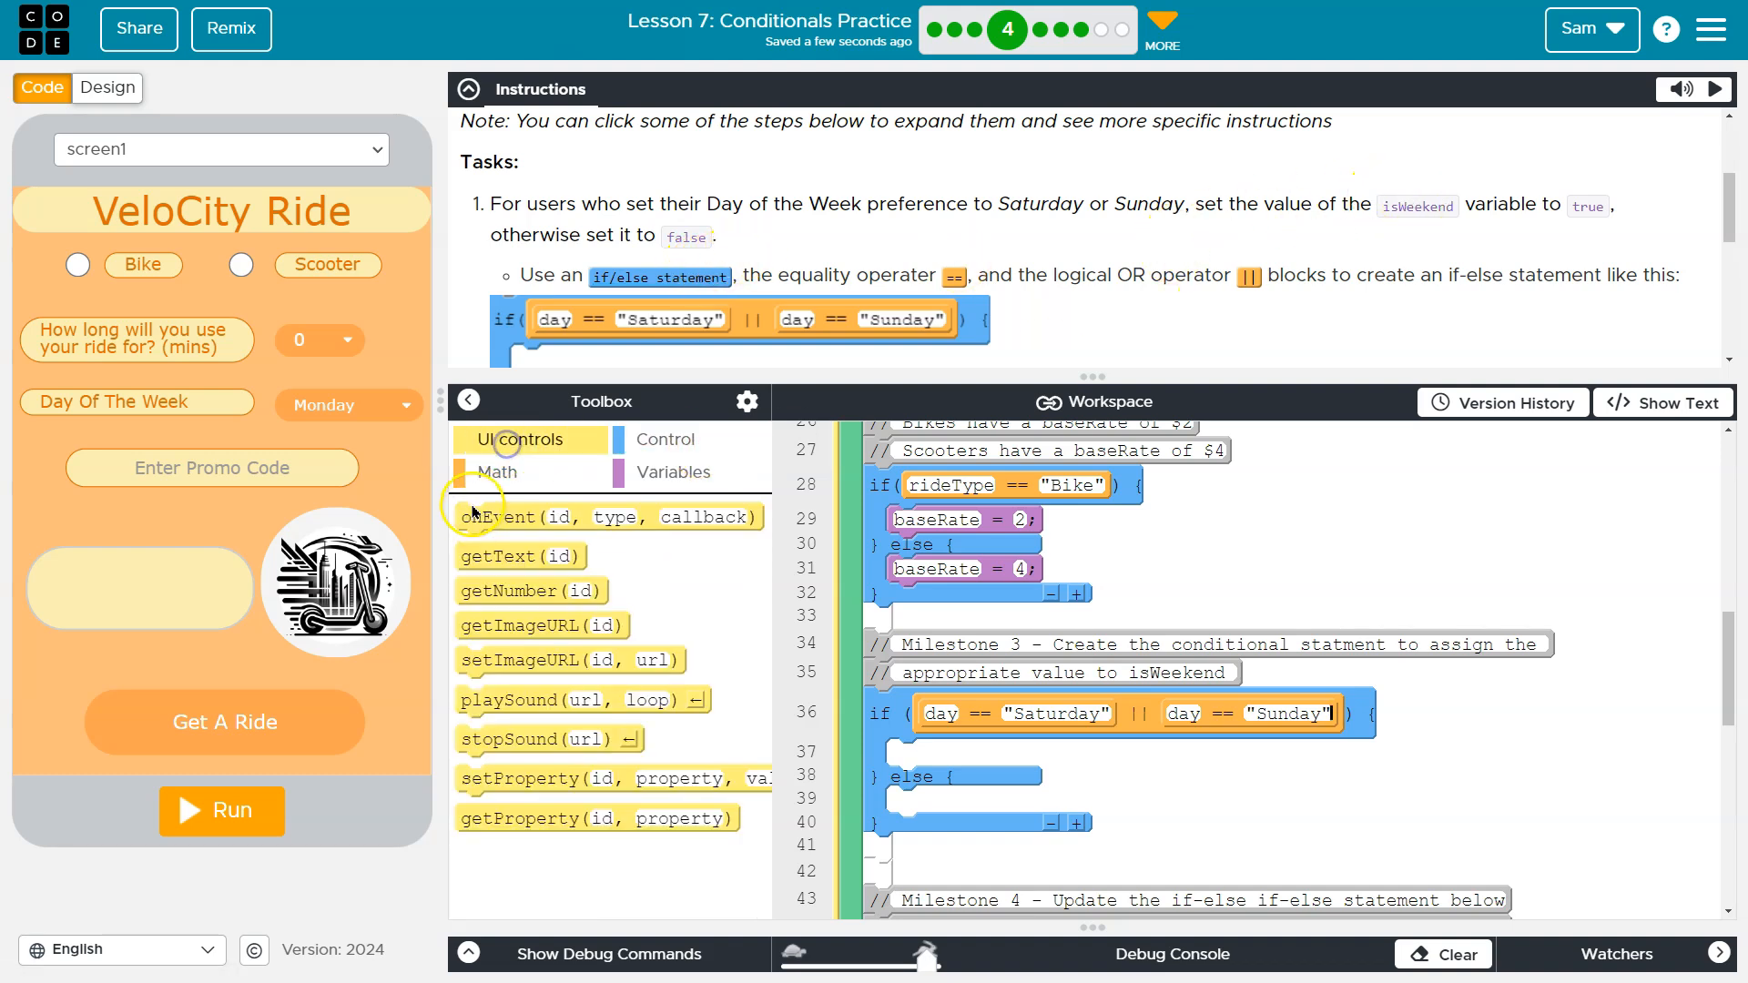
Browse the UI controls and Math categories, then show the Variables blocks.
click(495, 471)
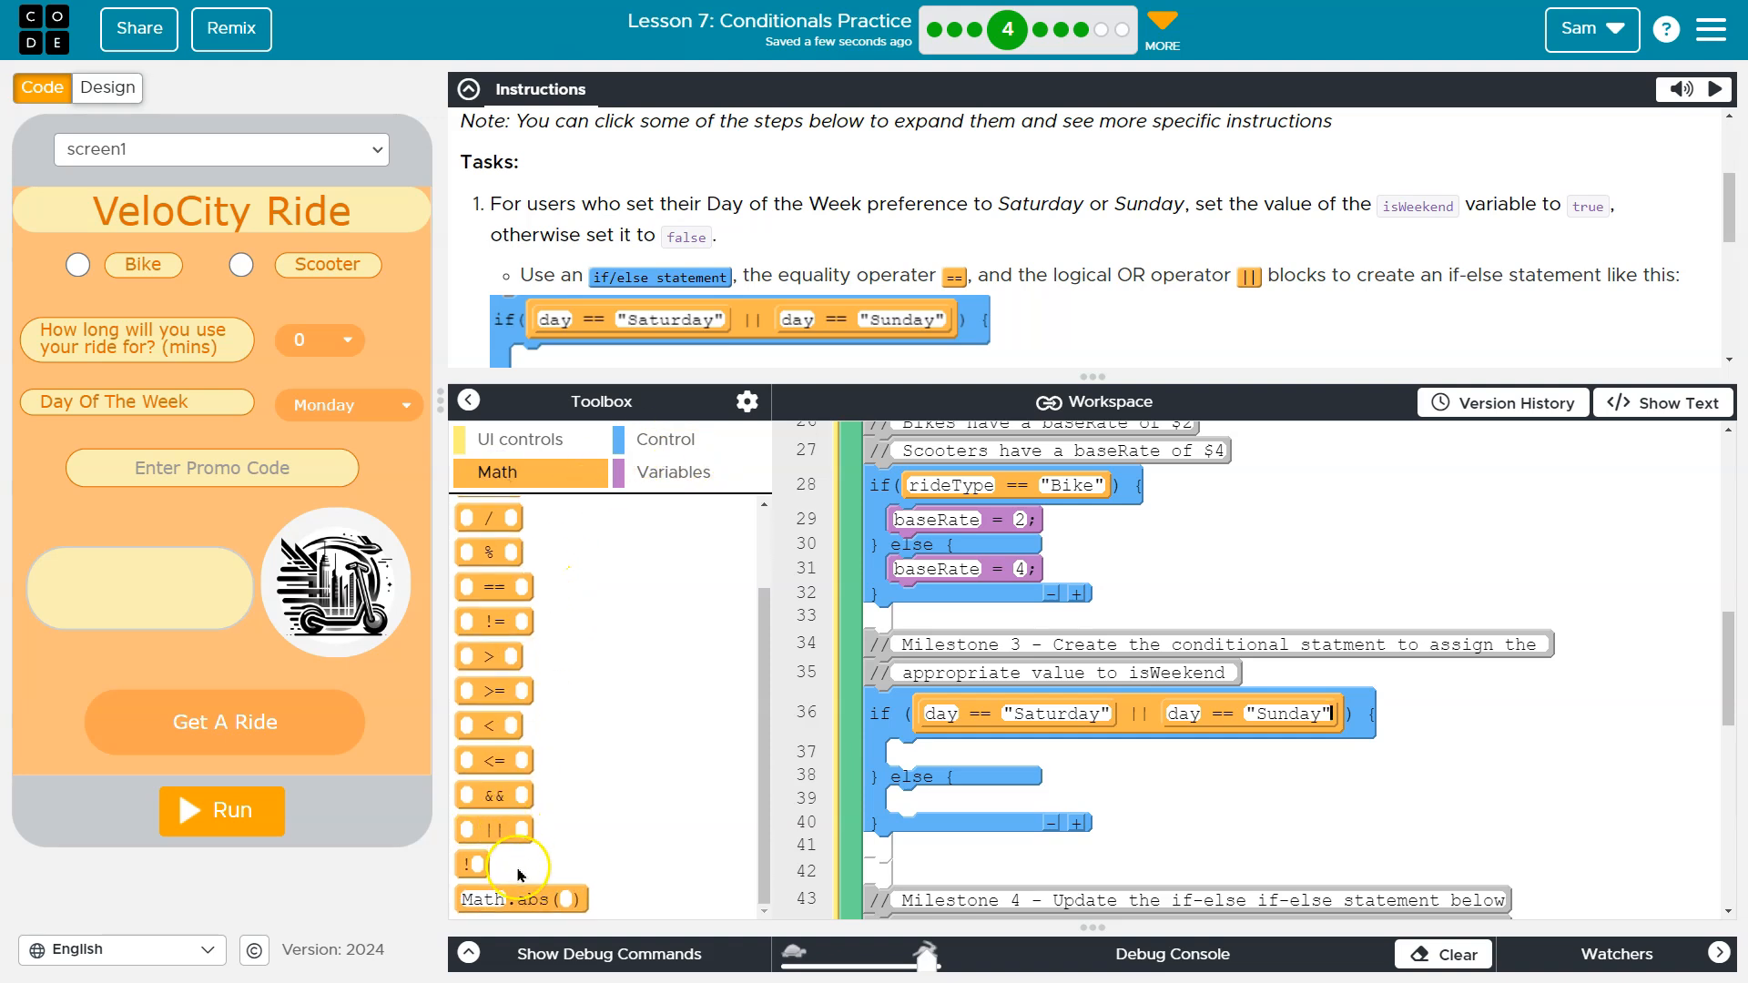
click(520, 438)
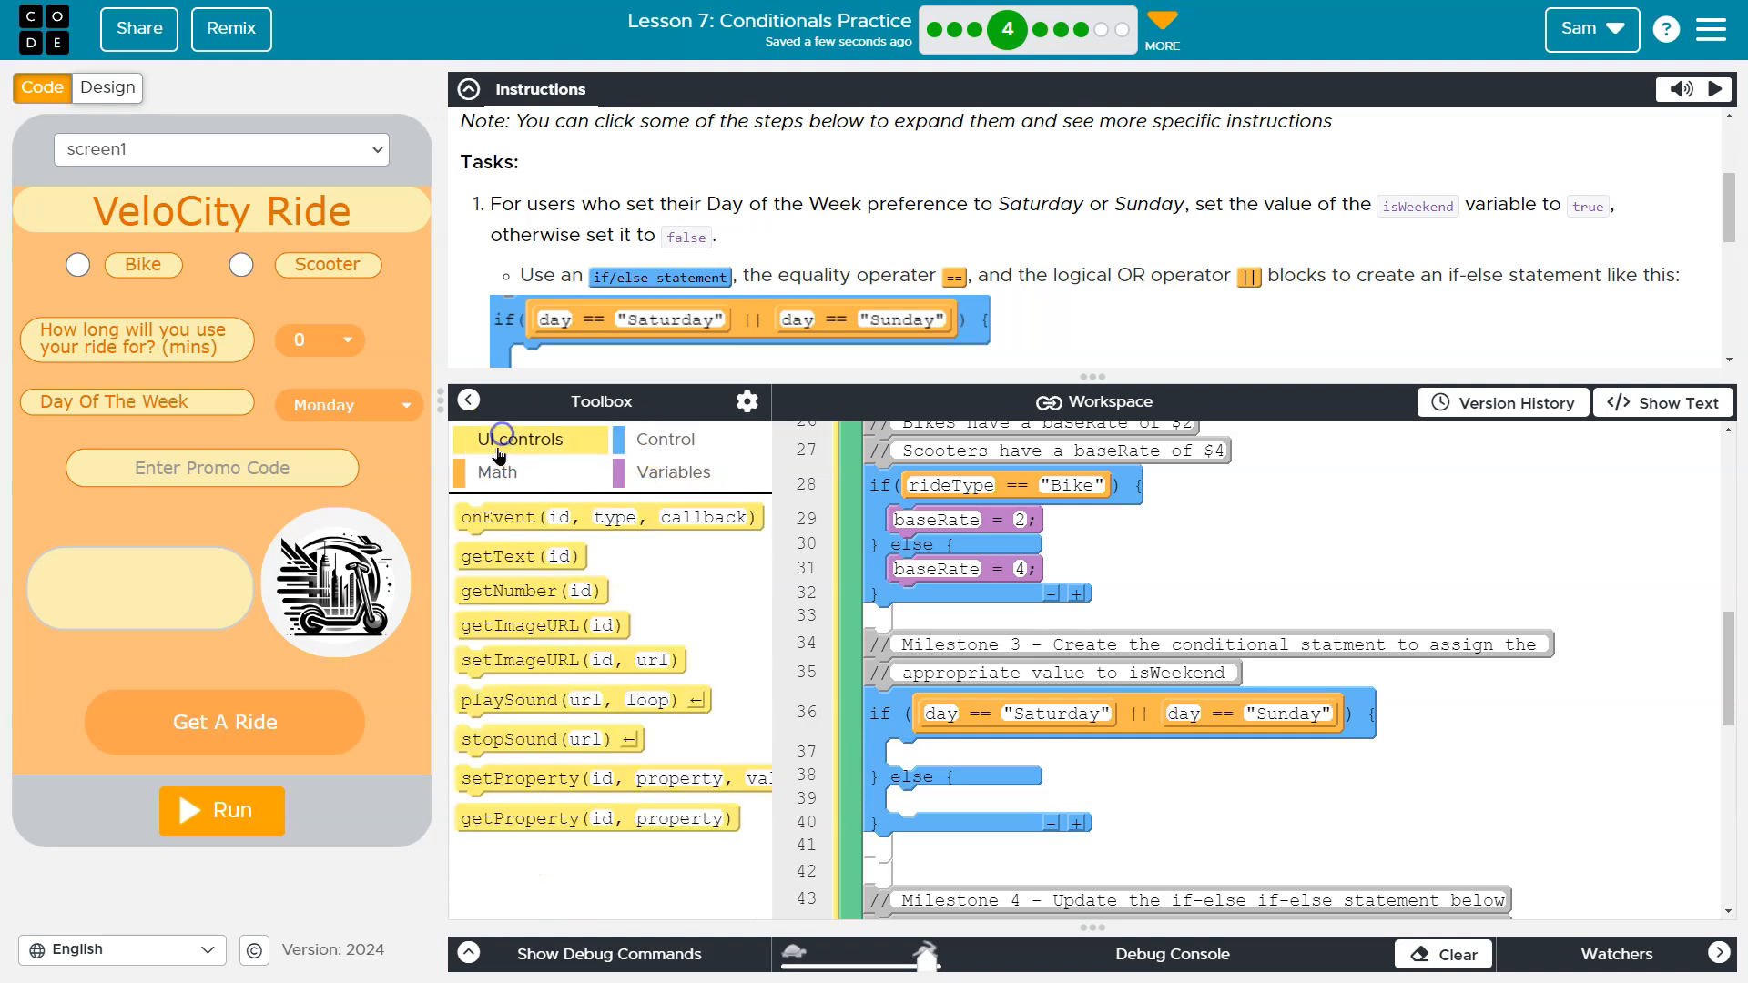
click(674, 472)
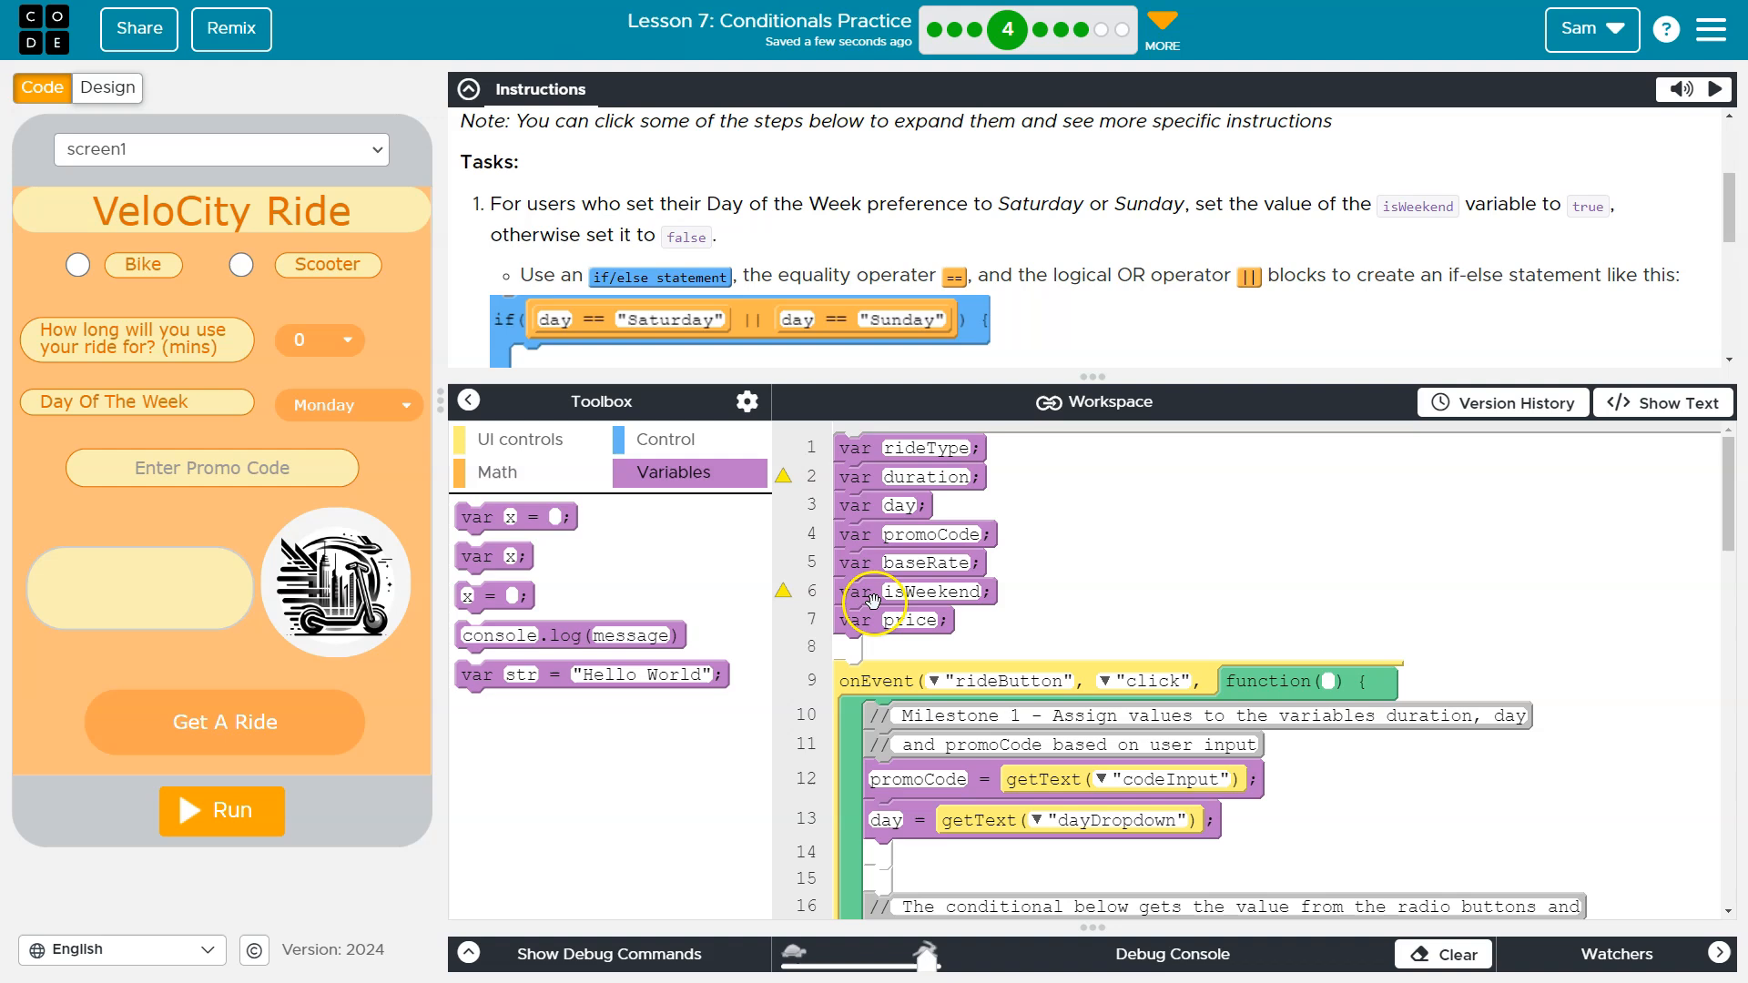
scroll(down, 3)
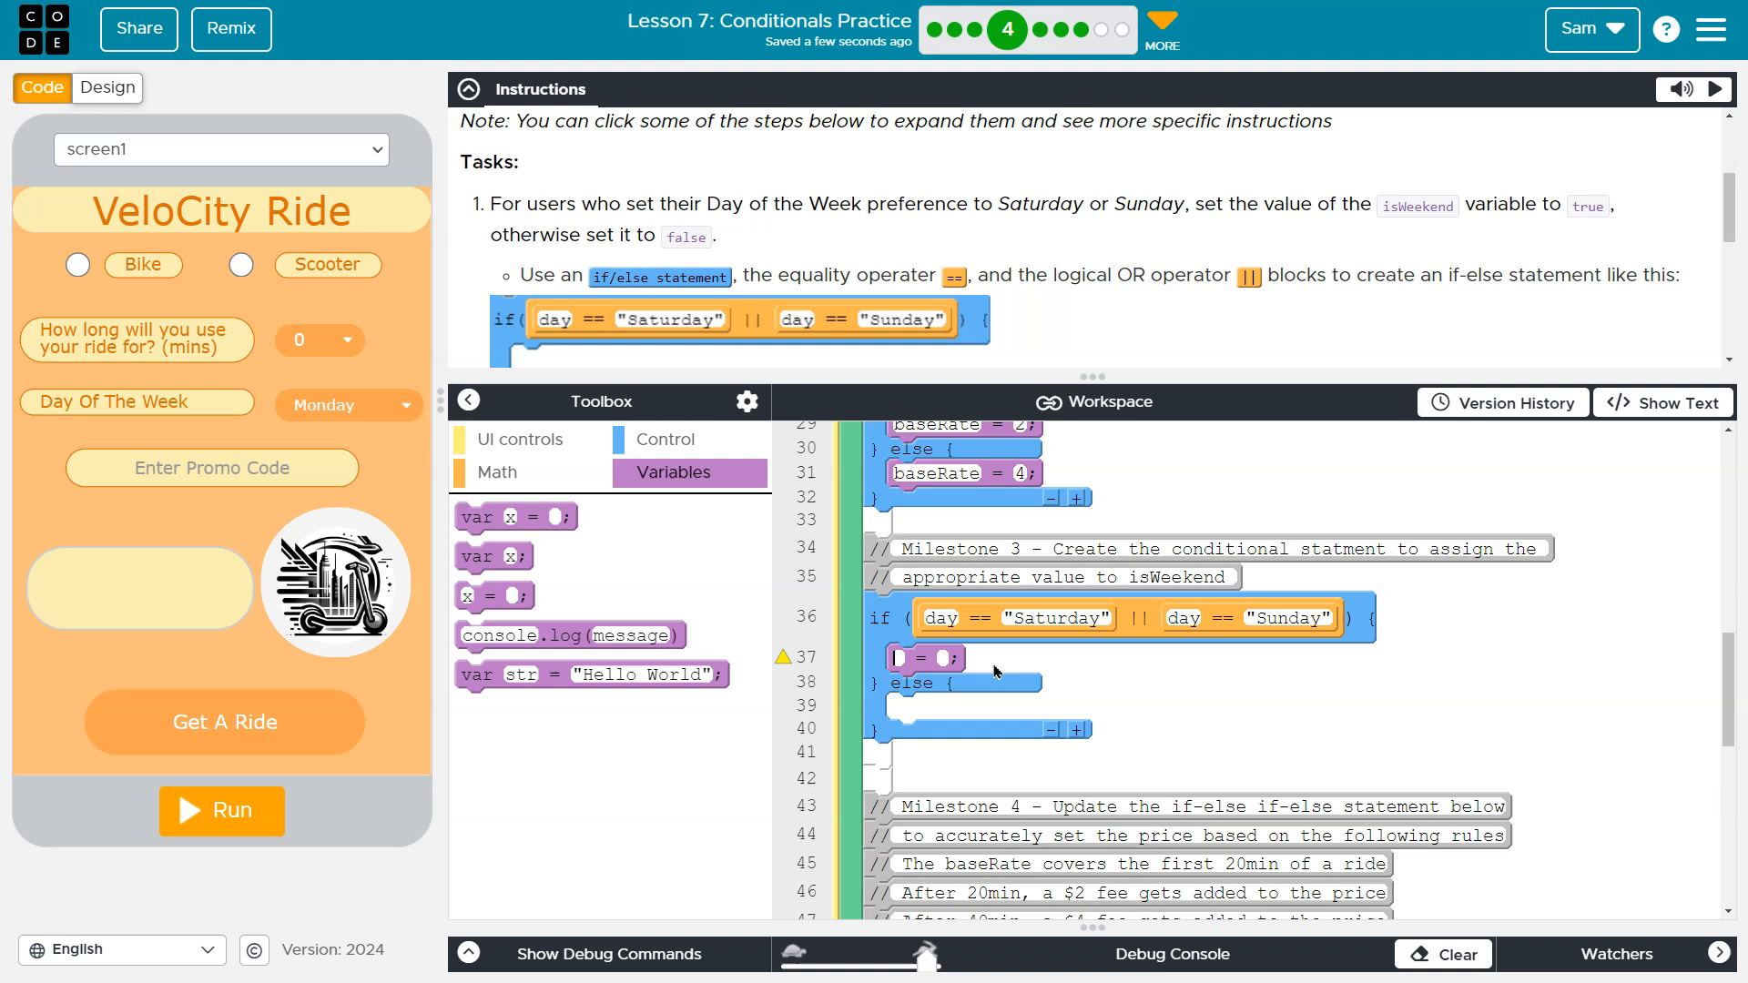
Assign isWeekend = true in the if branch and isWeekend = false in the else branch.
text(war)
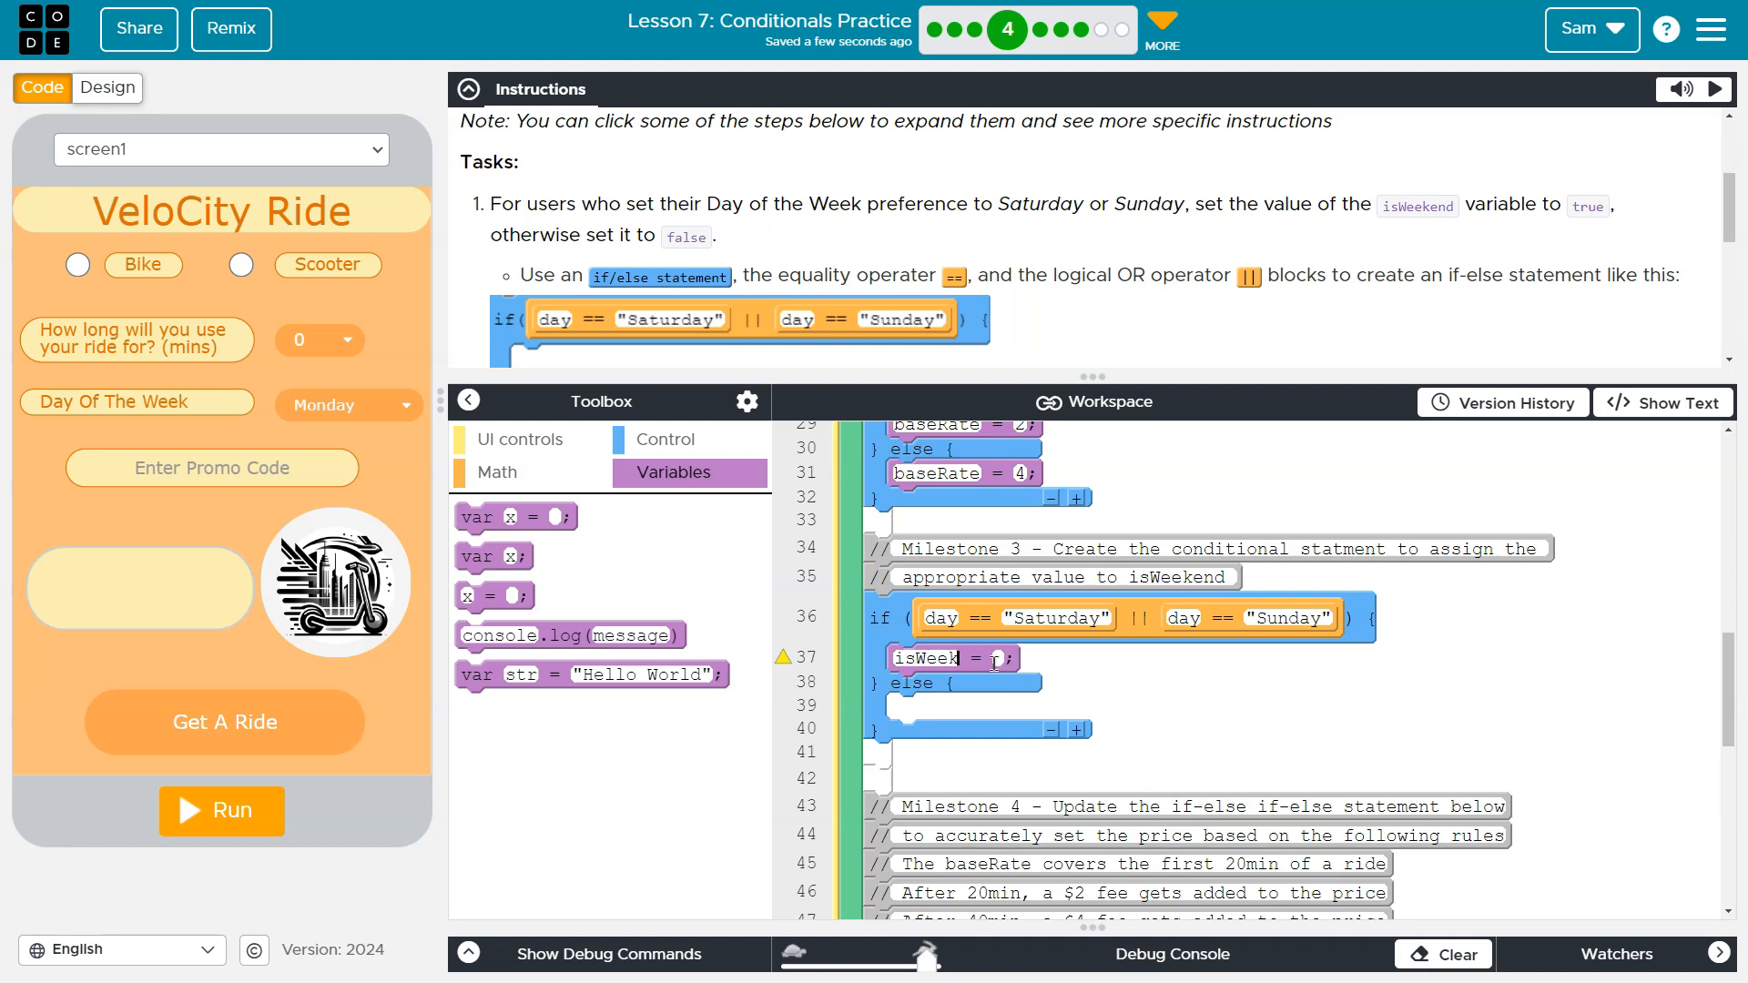
text(true)
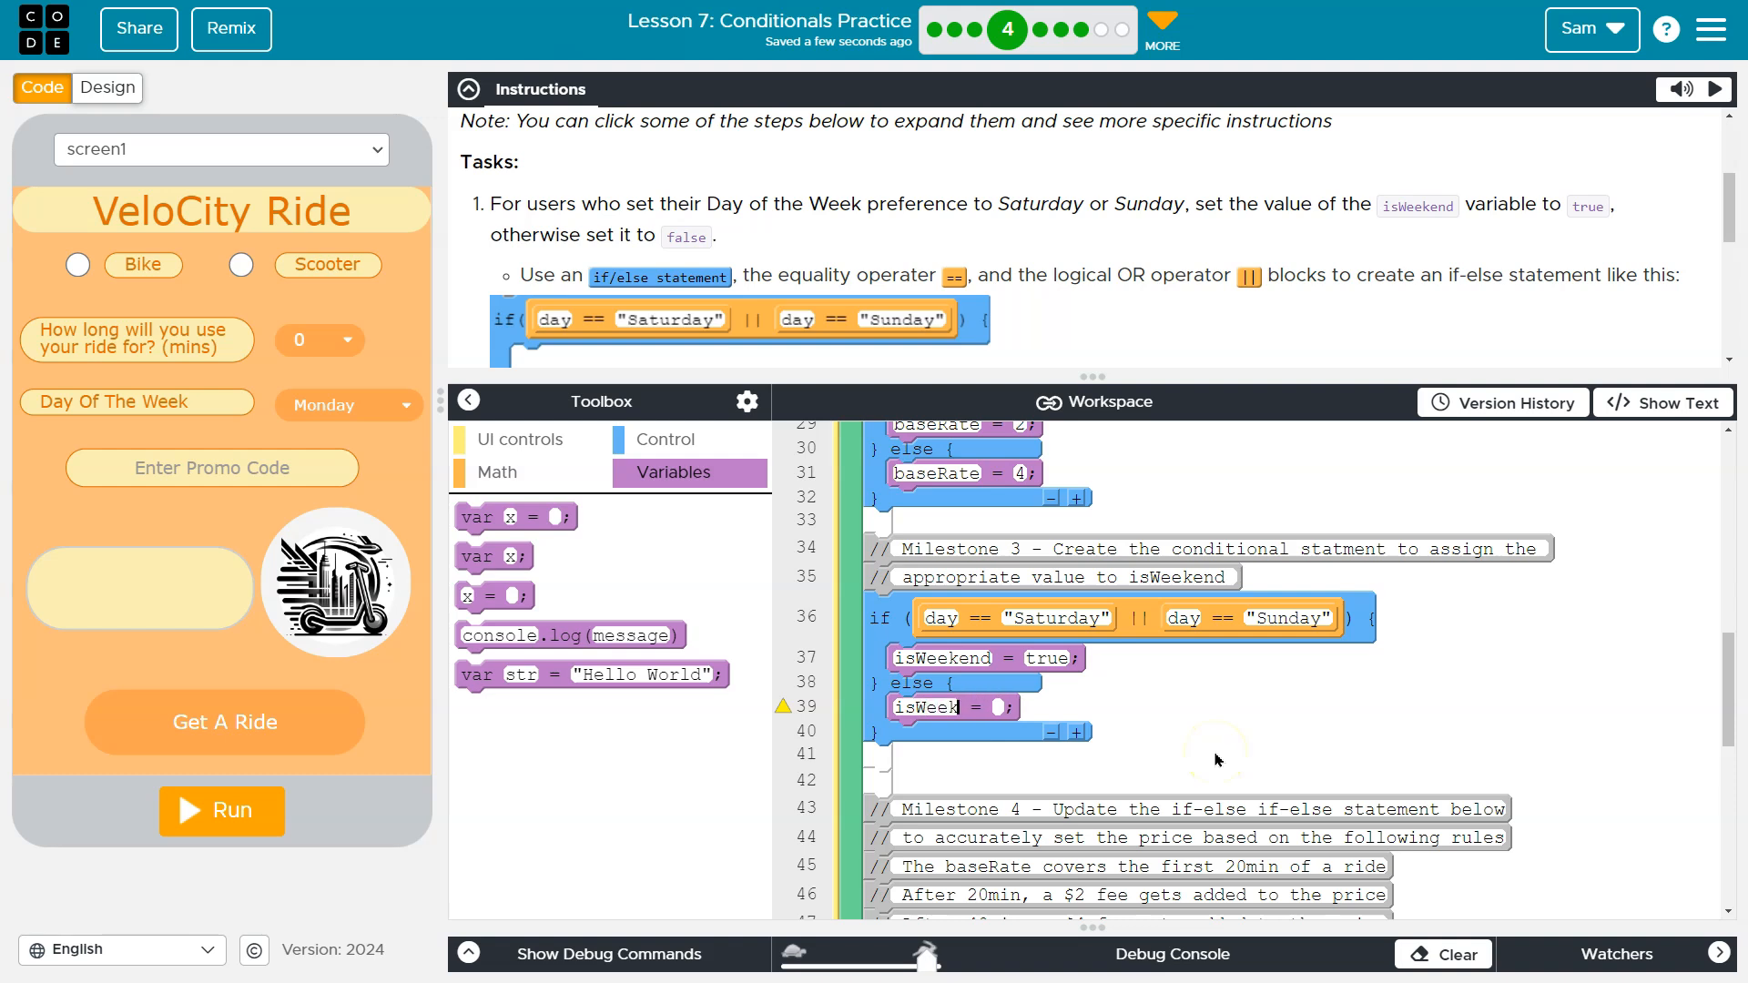
text(false)
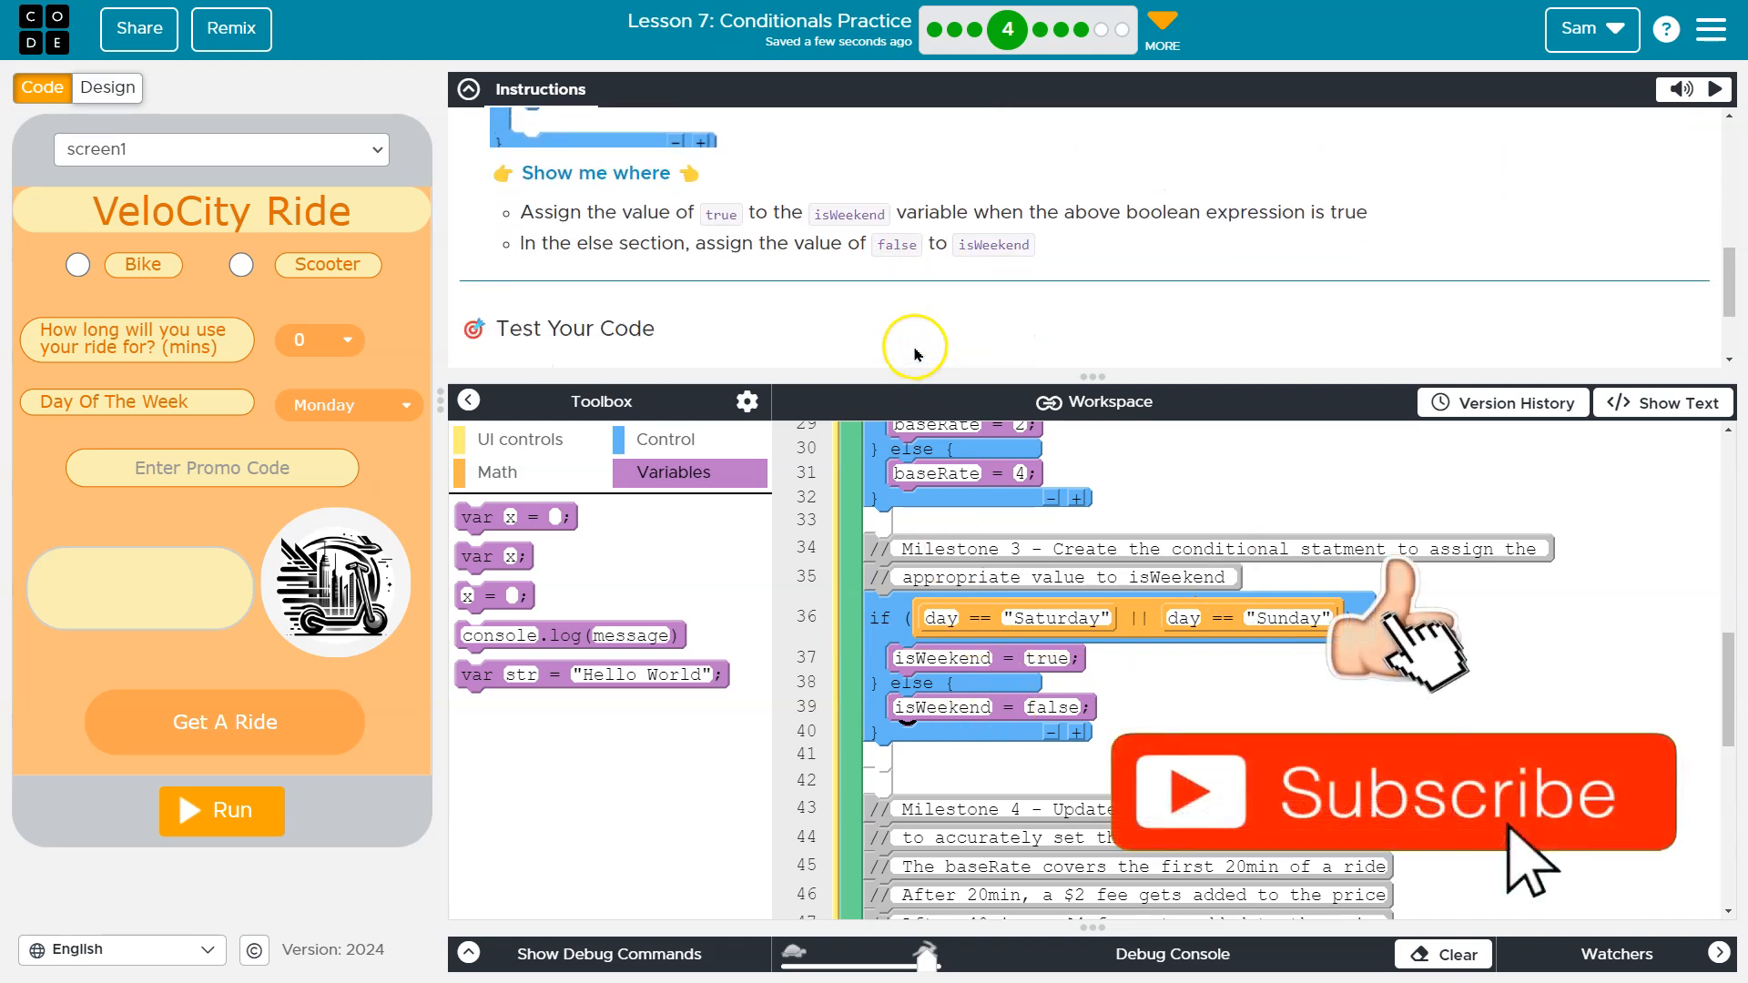
mouse_move(429, 764)
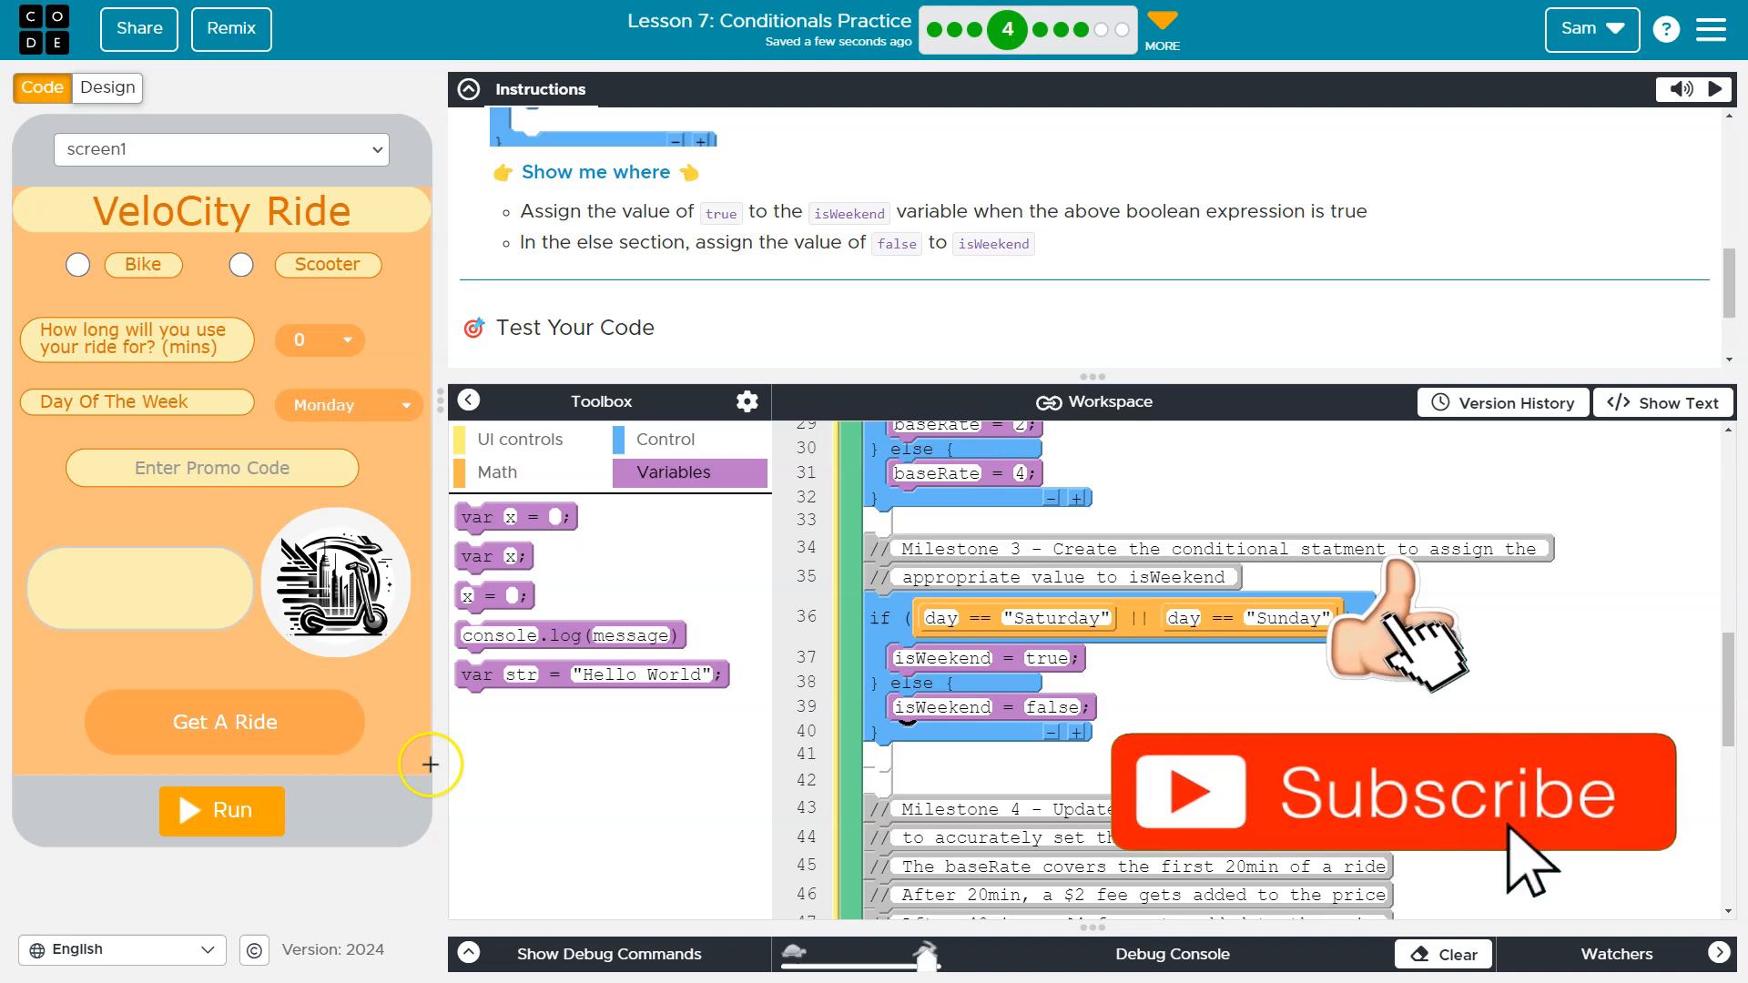
Run the app with an isWeekend watcher, testing Saturday with Get A Ride, then Monday.
click(221, 810)
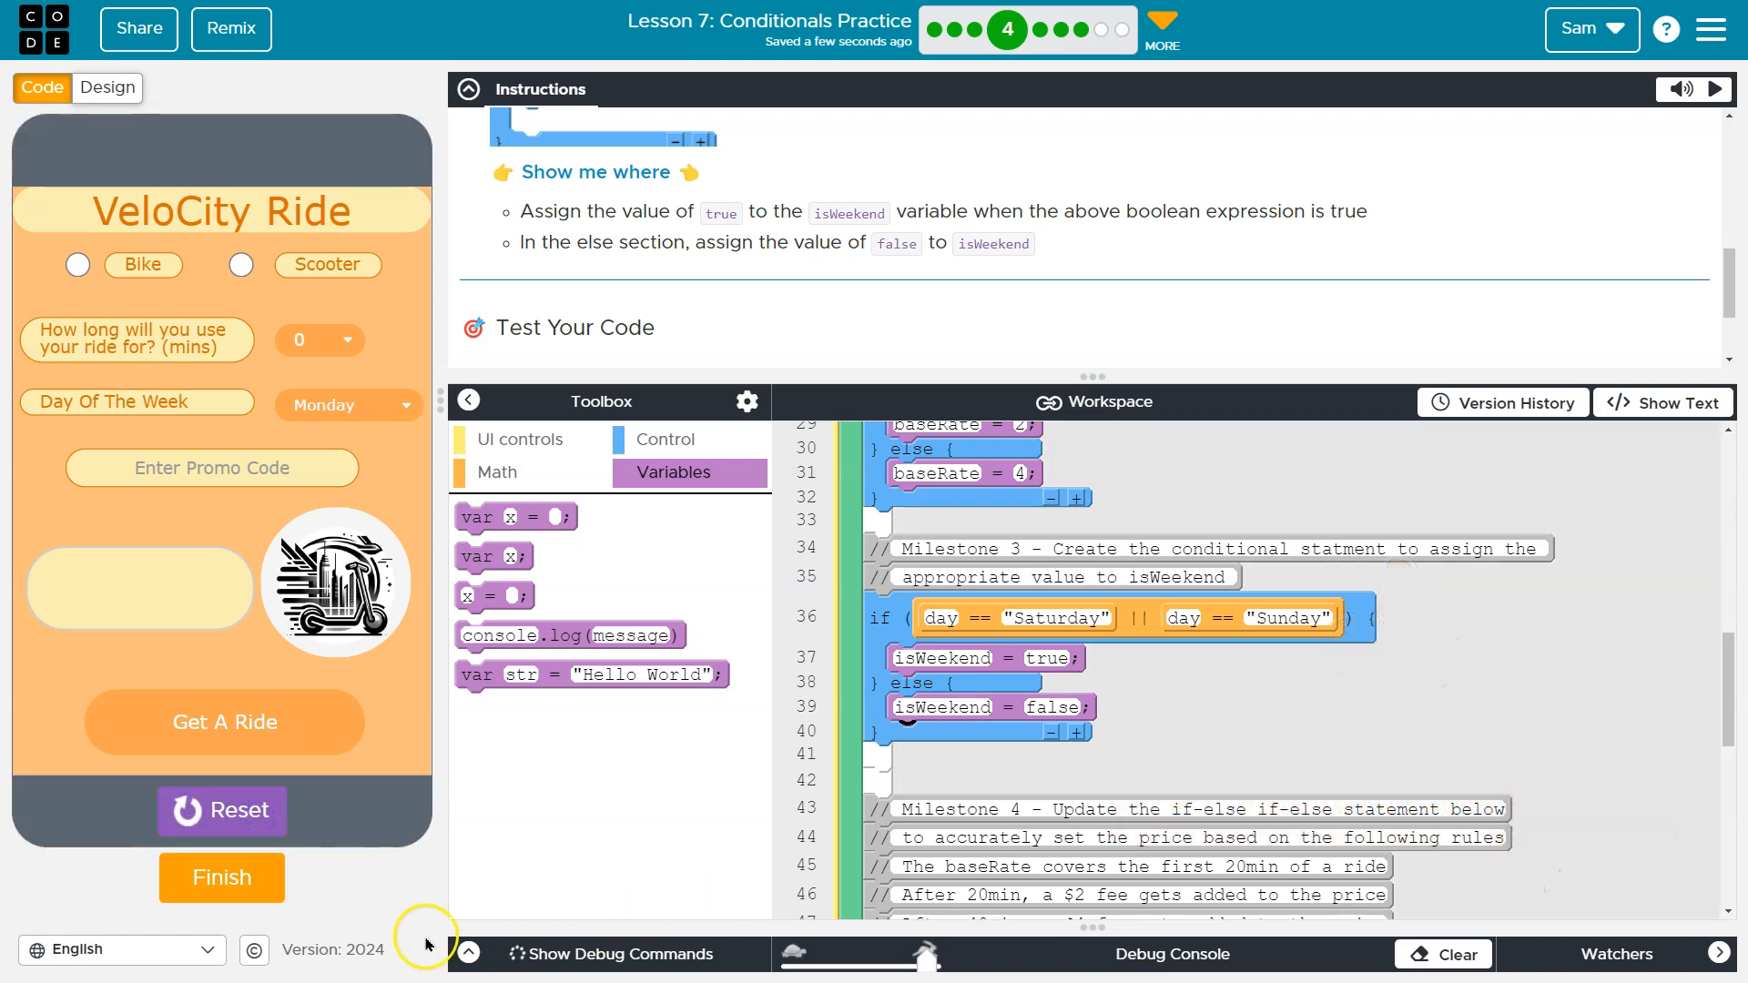
click(467, 954)
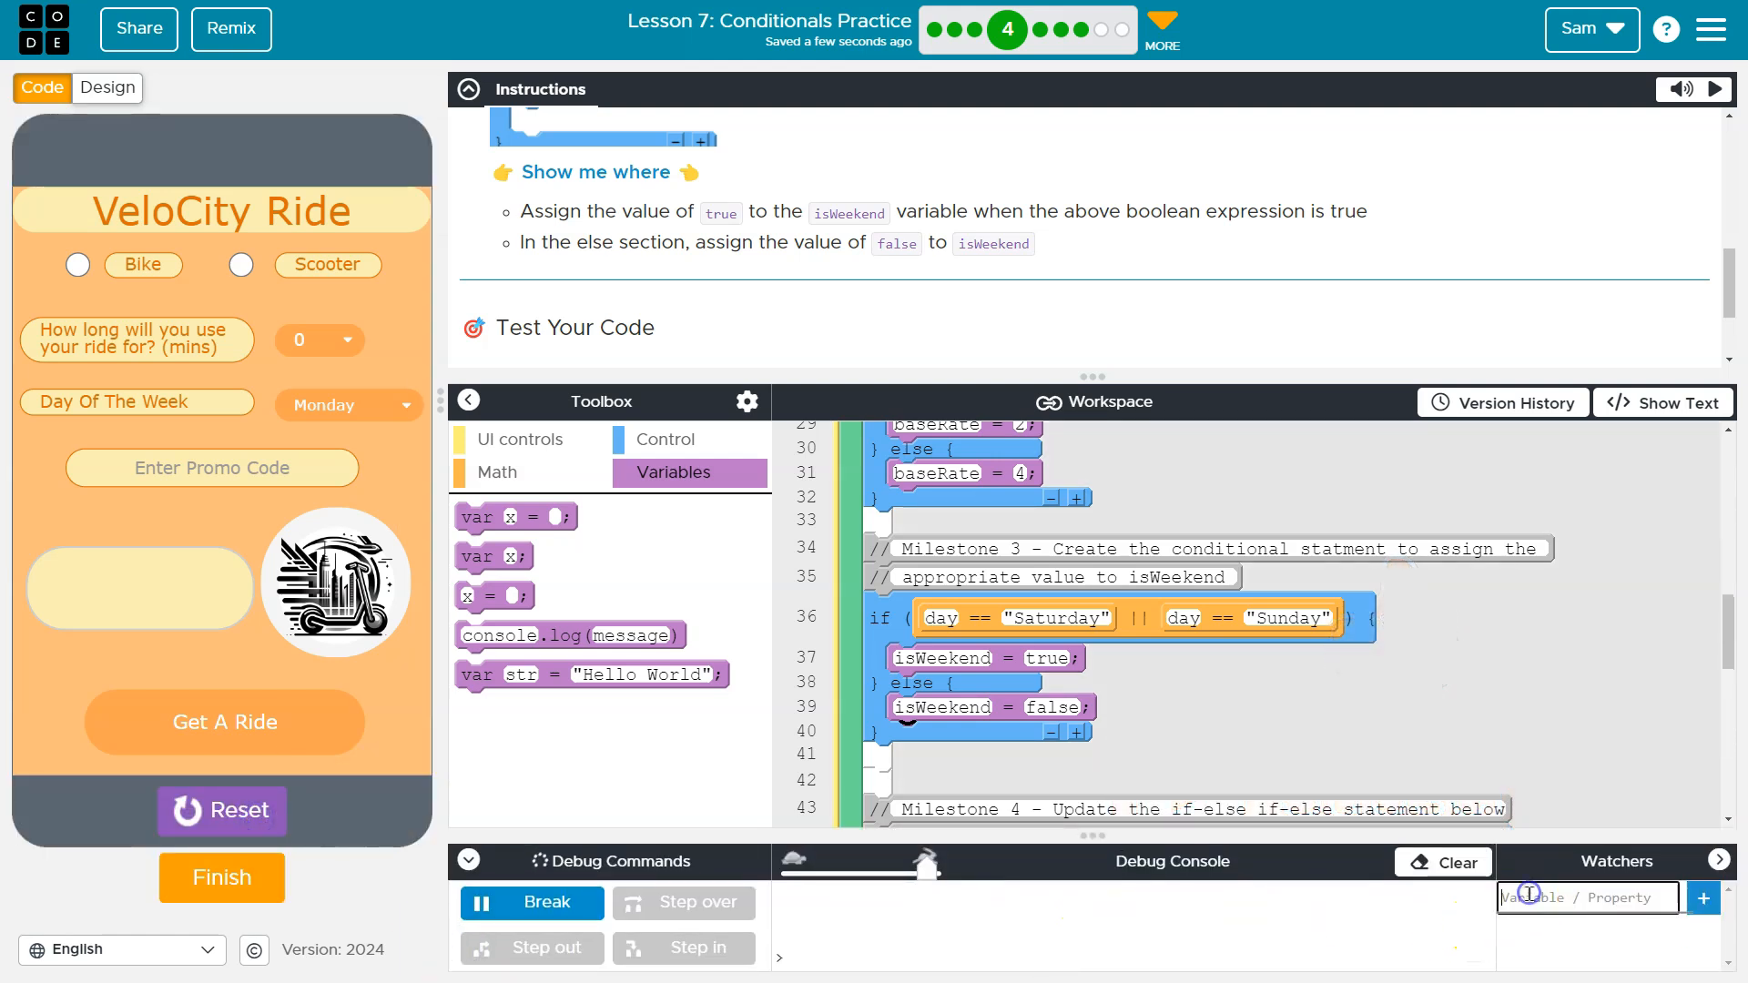
text(isWeekend)
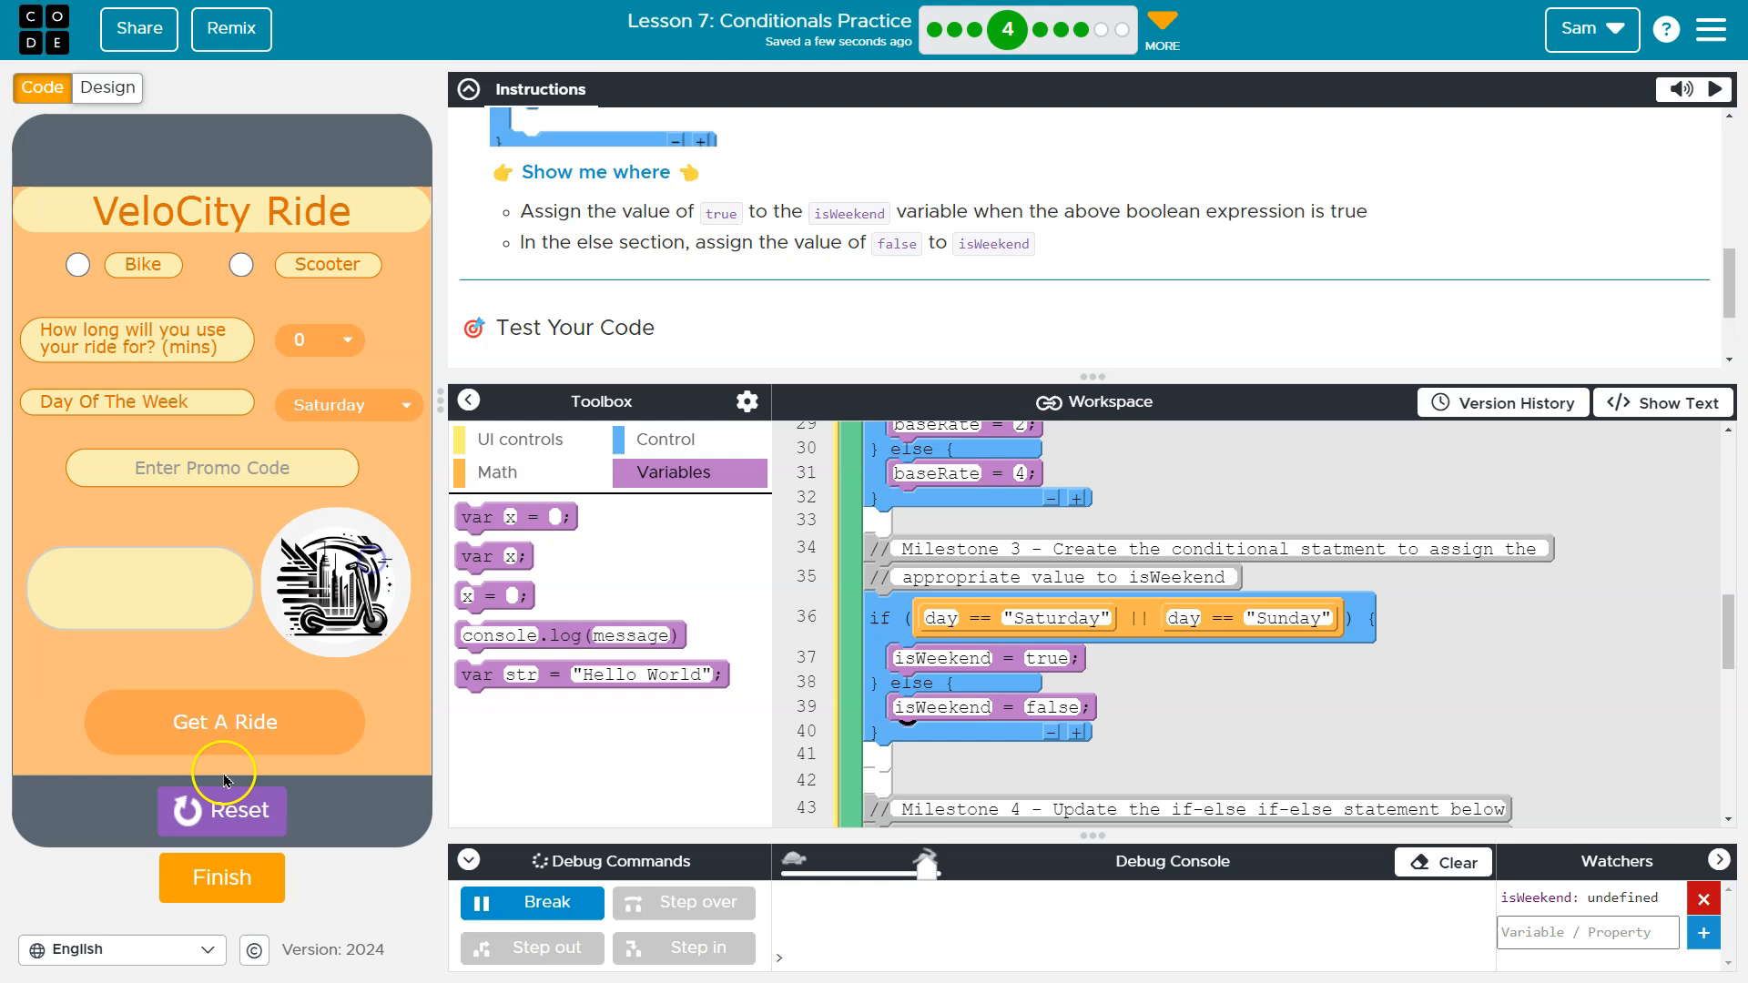
click(347, 403)
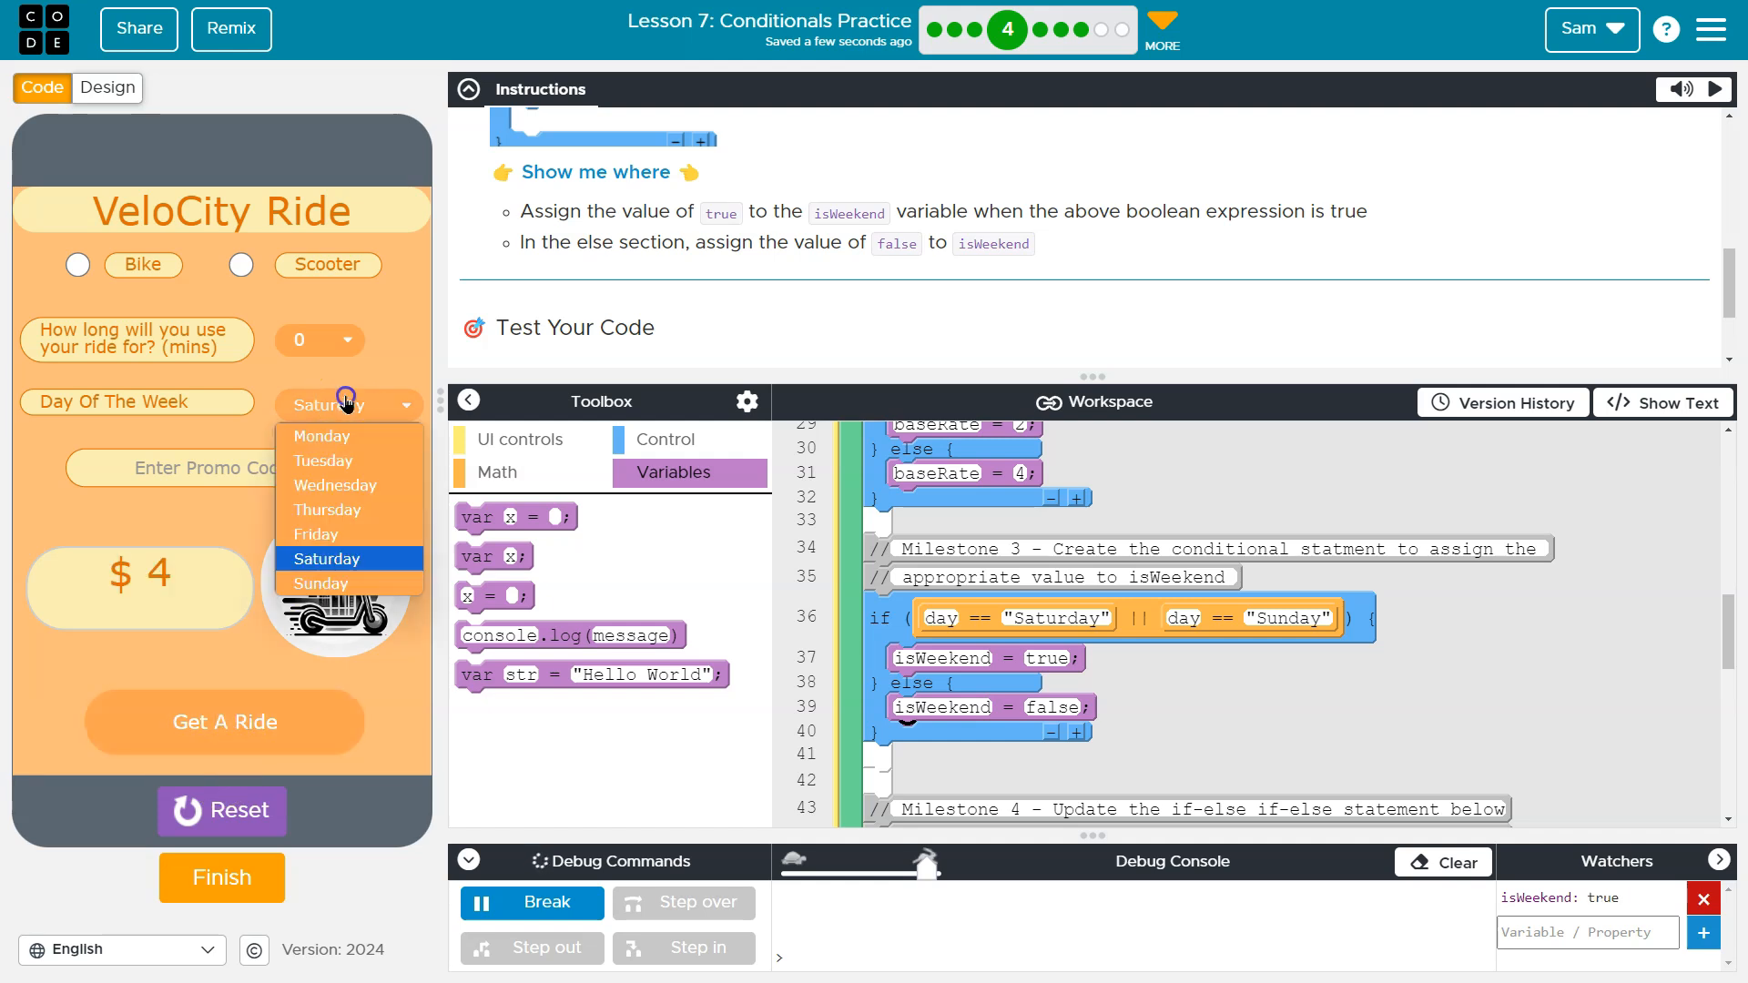
click(321, 436)
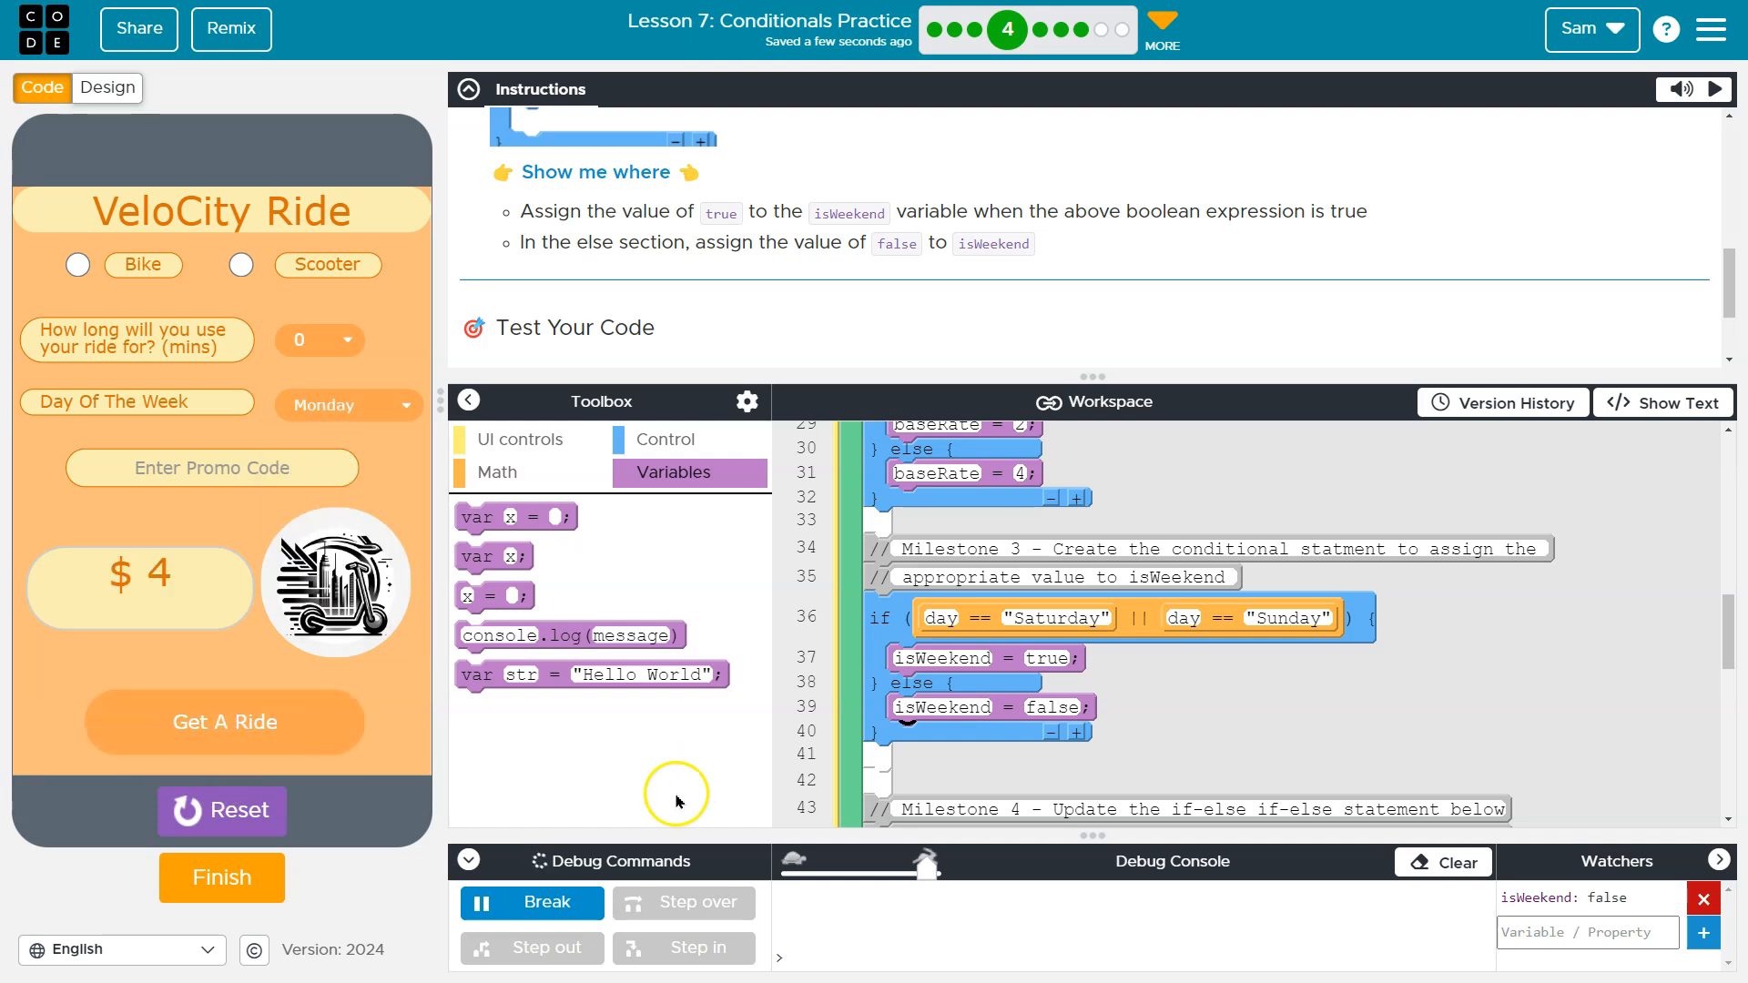
mouse_move(702, 722)
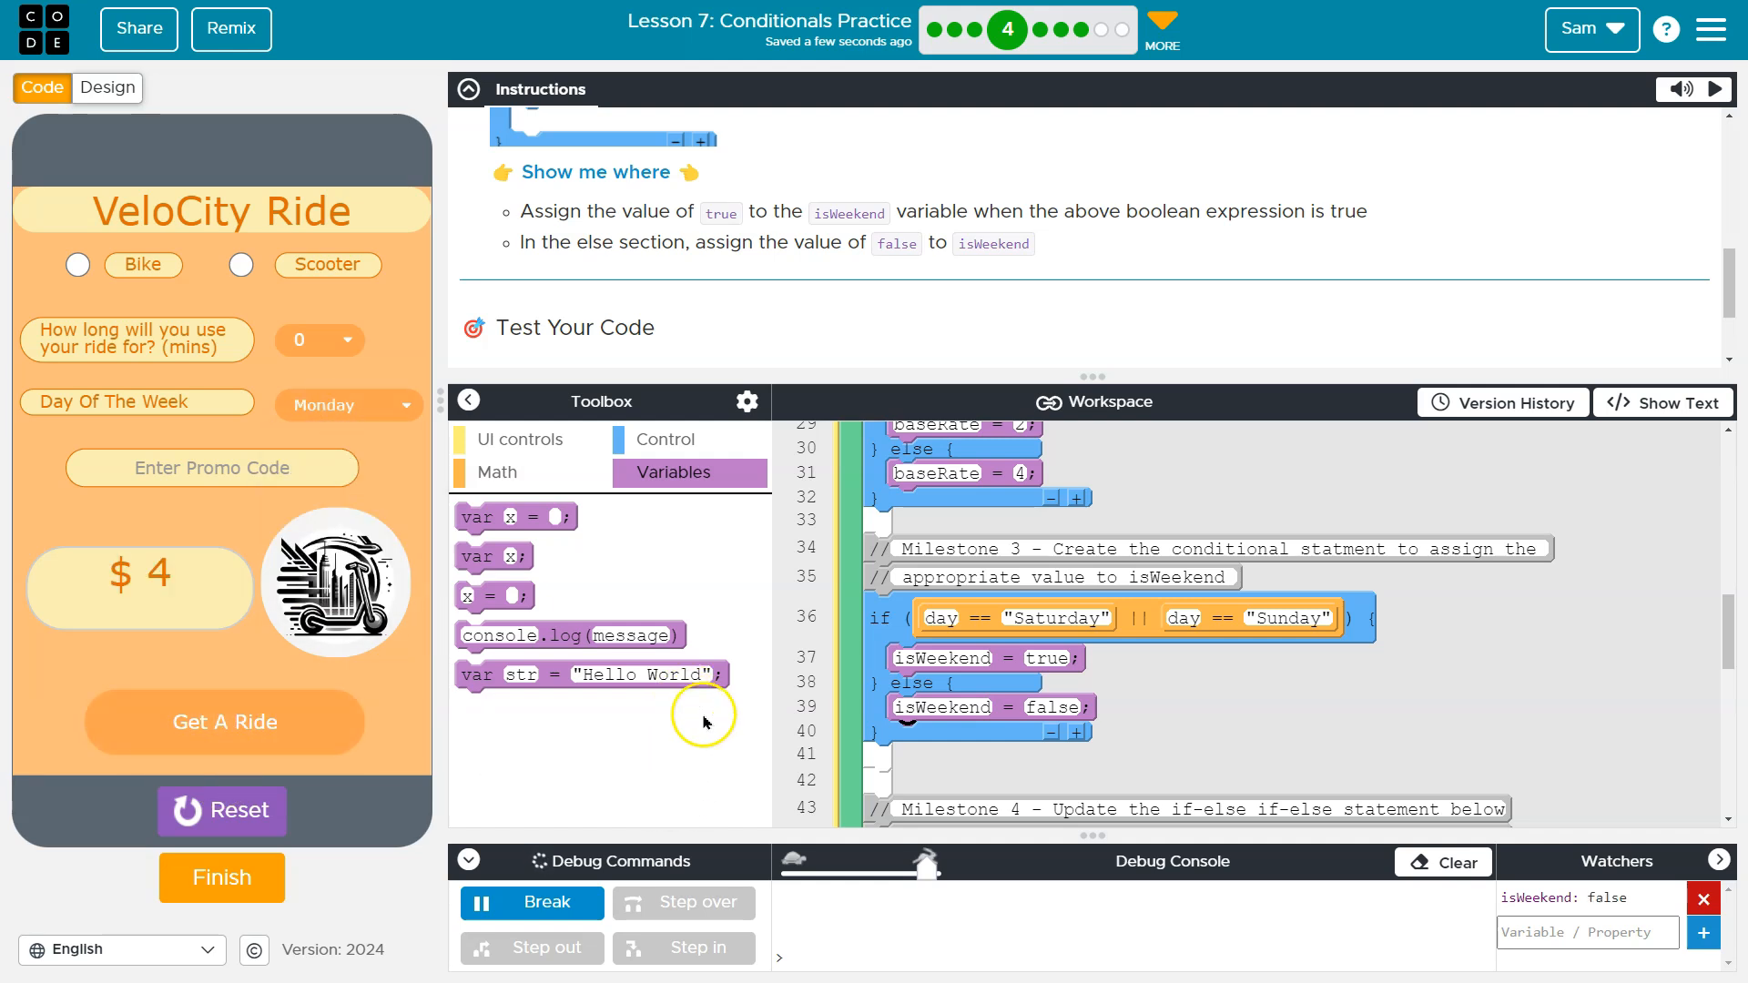